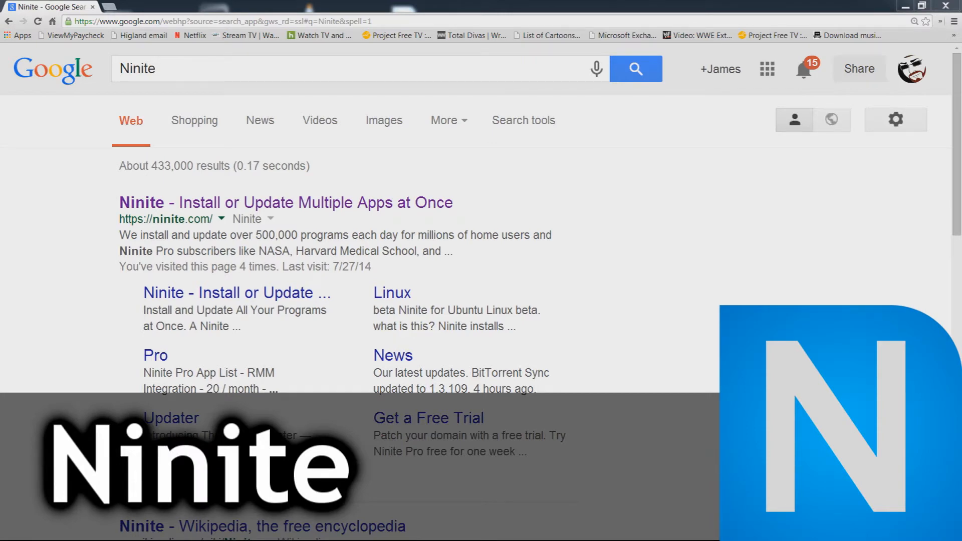
mouse_move(38, 227)
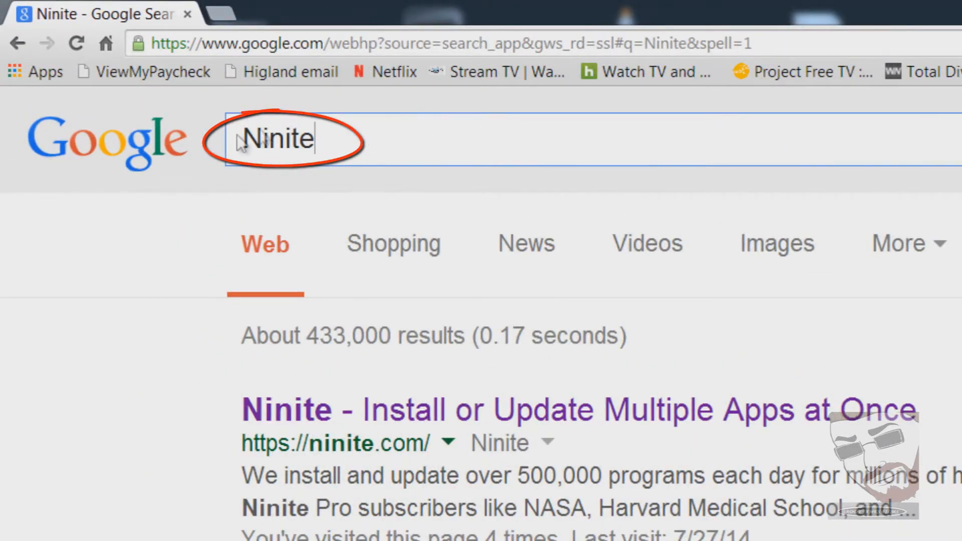
Scroll the Google results for 'Ninite' to reach the ninite.com link.
scroll("down", 3)
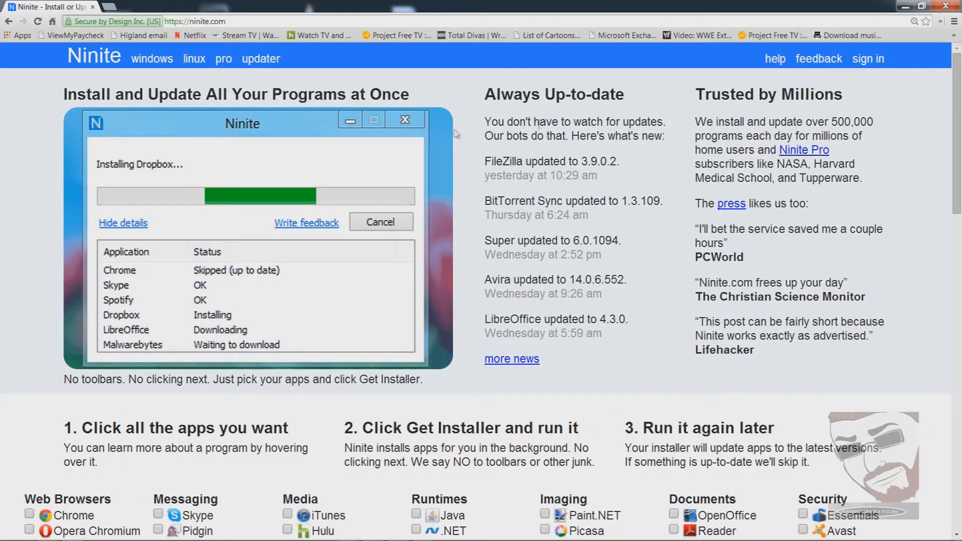
mouse_move(49, 399)
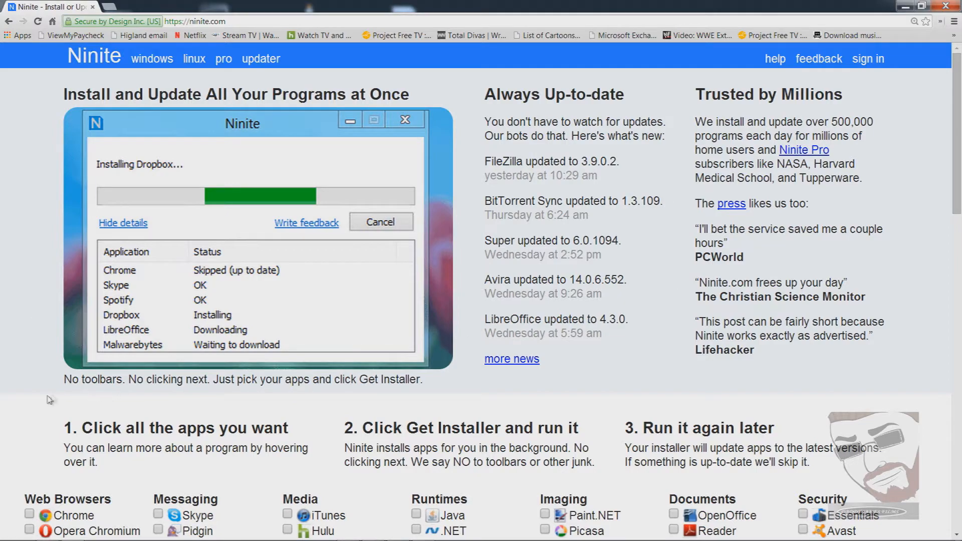
Scroll the Ninite homepage down to the categorised app checklist.
scroll("down", 3)
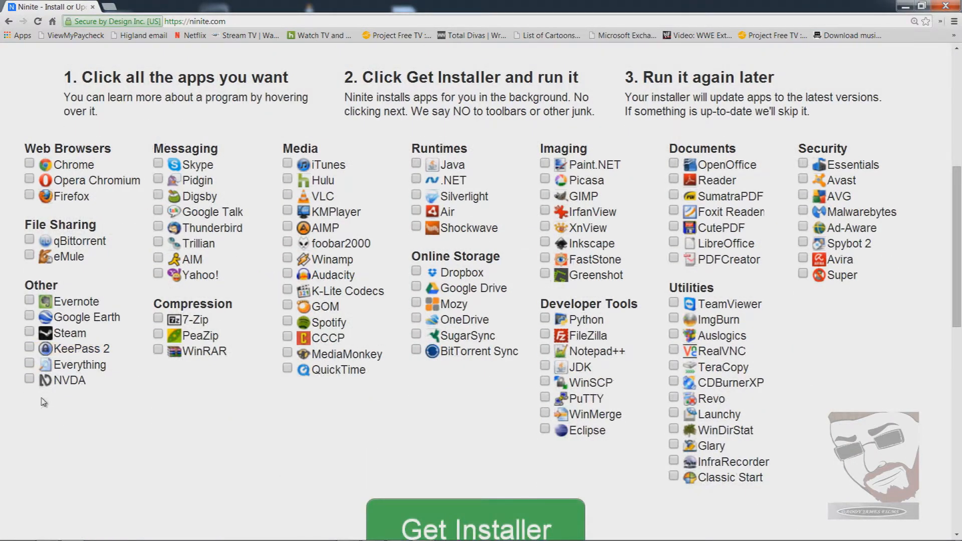
scroll("down", 3)
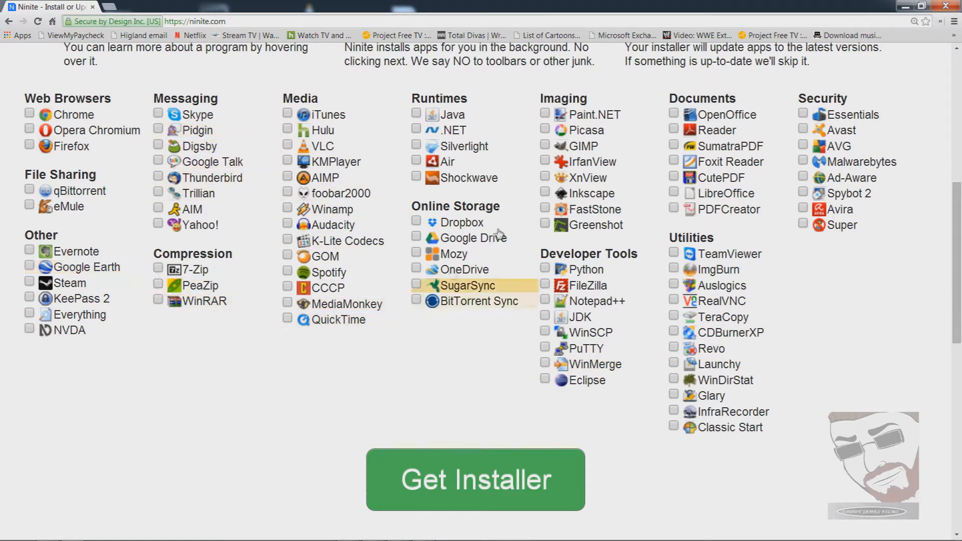
mouse_move(859, 326)
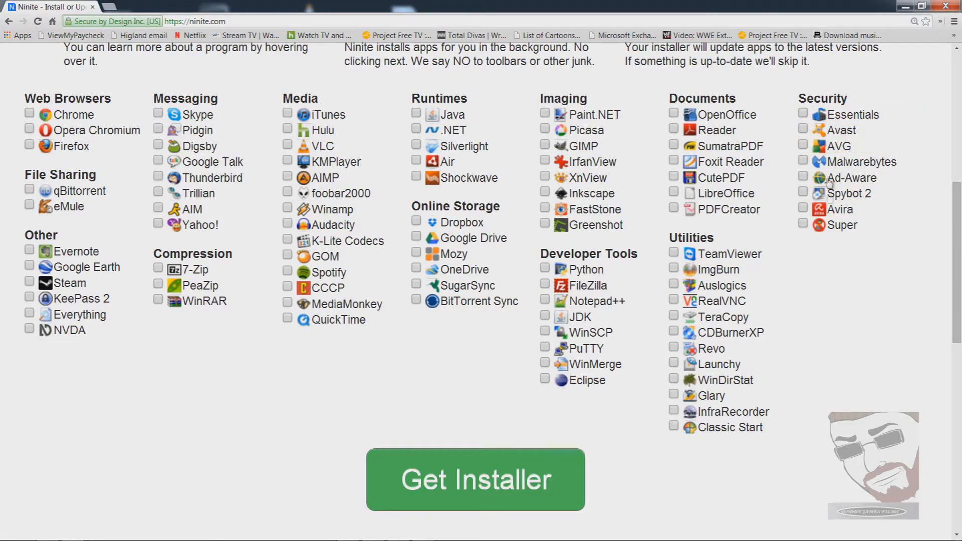
mouse_move(471, 239)
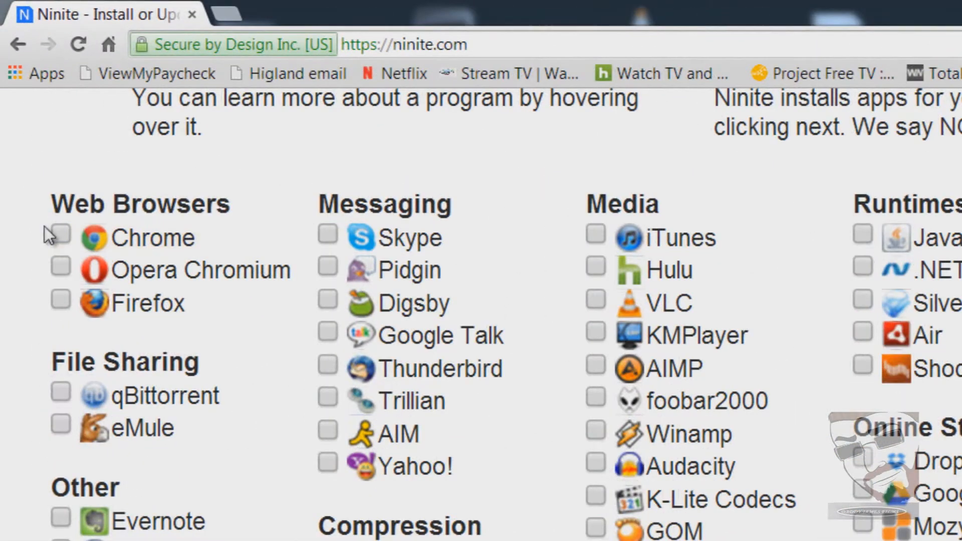
mouse_move(153, 238)
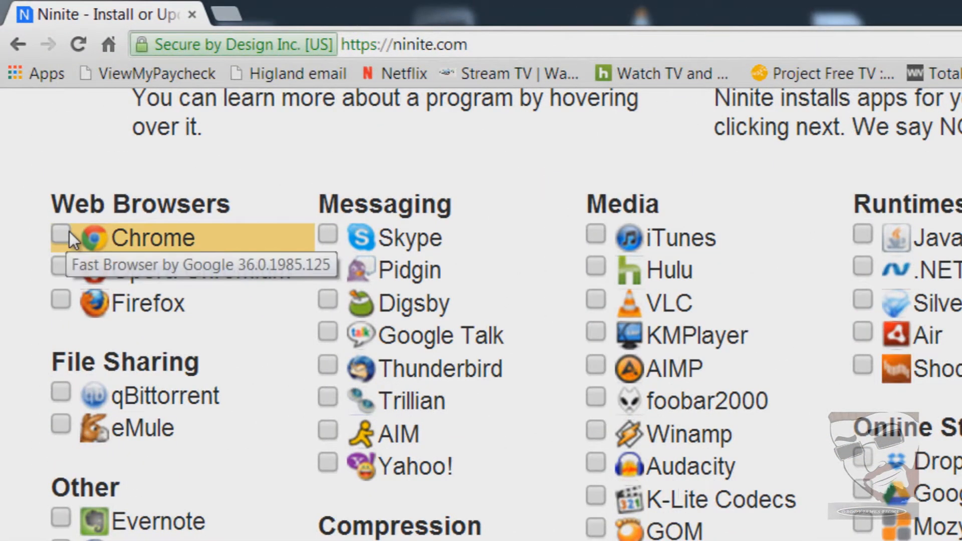
Tick Chrome, Firefox, Google Earth, Steam, 7-Zip and WinRAR for the custom installer.
left_click(59, 237)
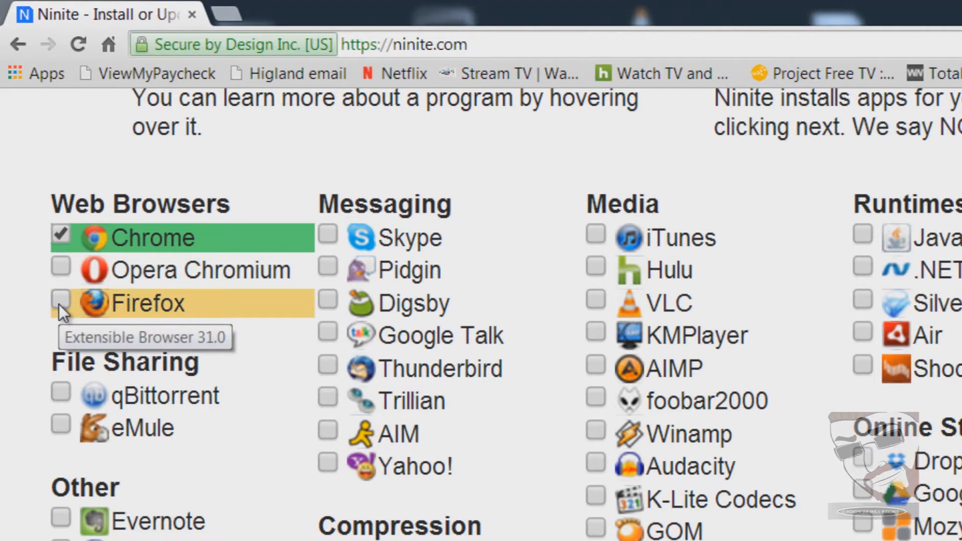
left_click(60, 303)
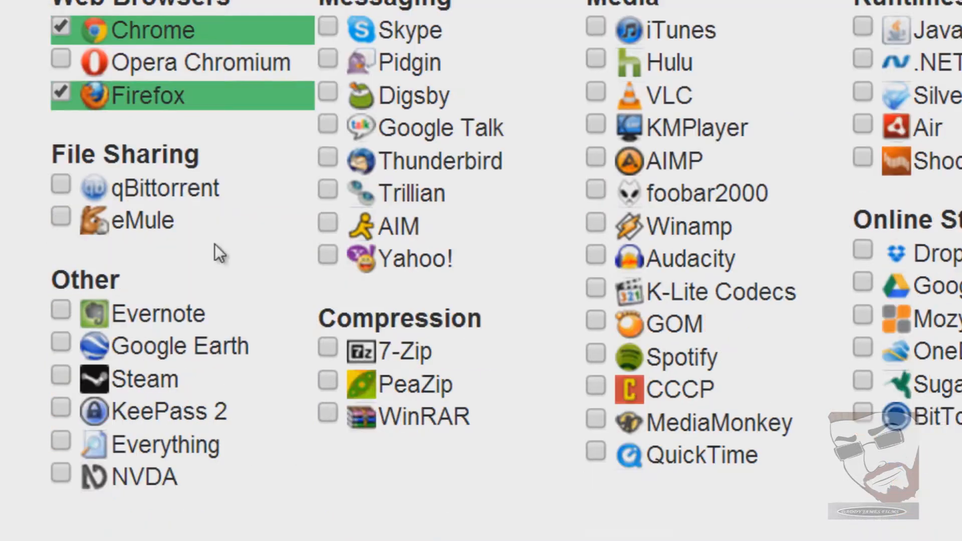
mouse_move(178, 346)
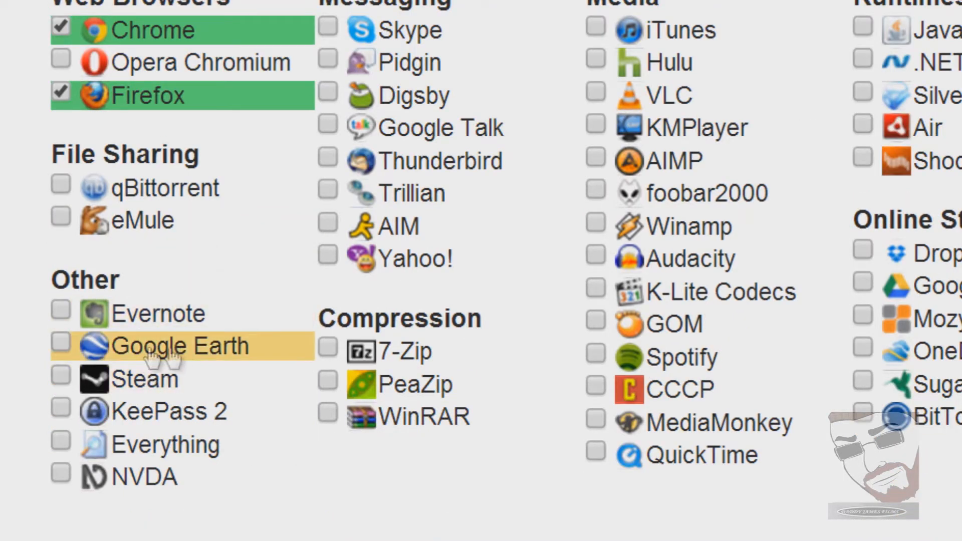
left_click(60, 346)
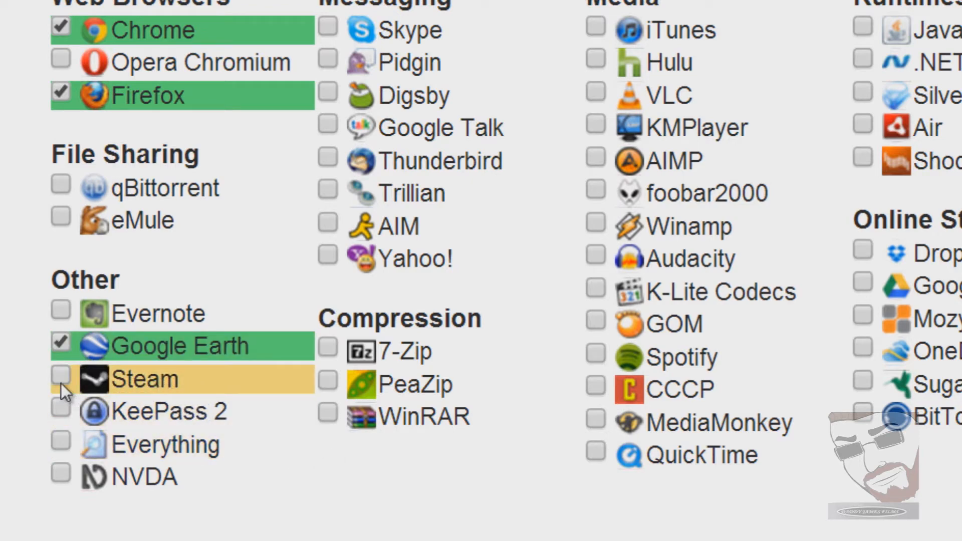
left_click(60, 379)
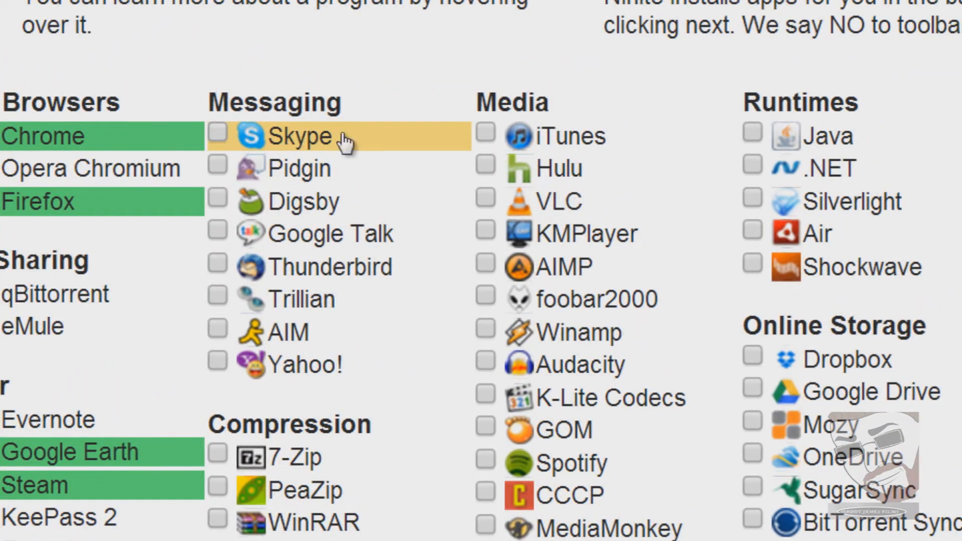
mouse_move(288, 251)
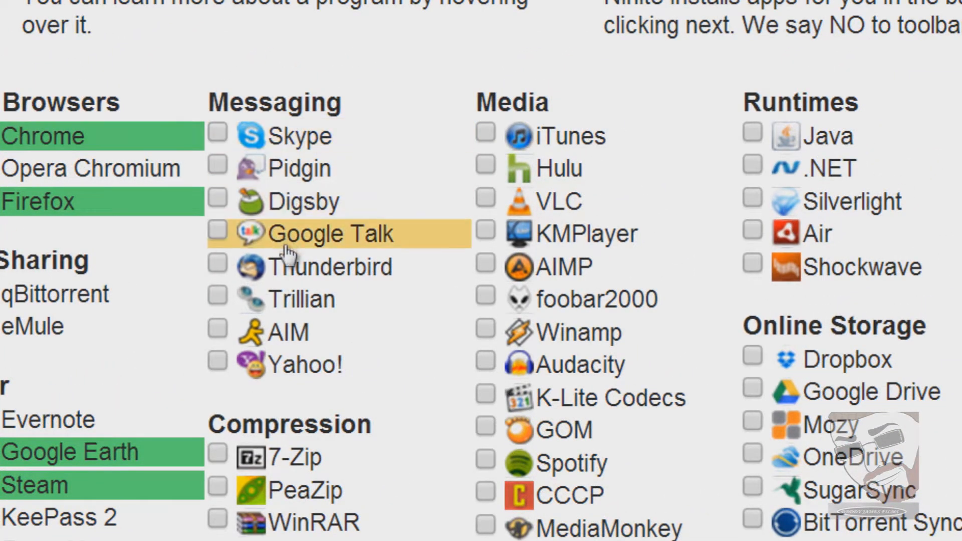
mouse_move(329, 267)
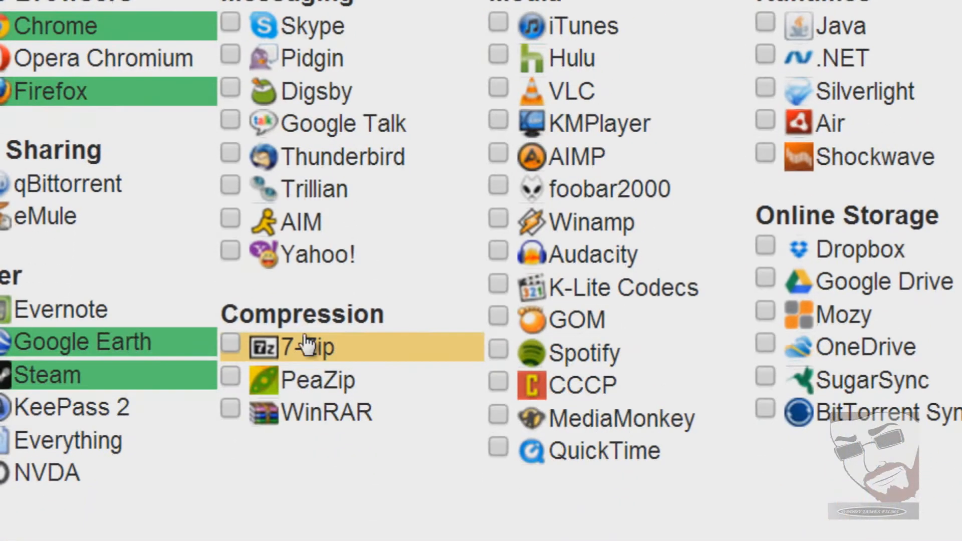
mouse_move(350, 355)
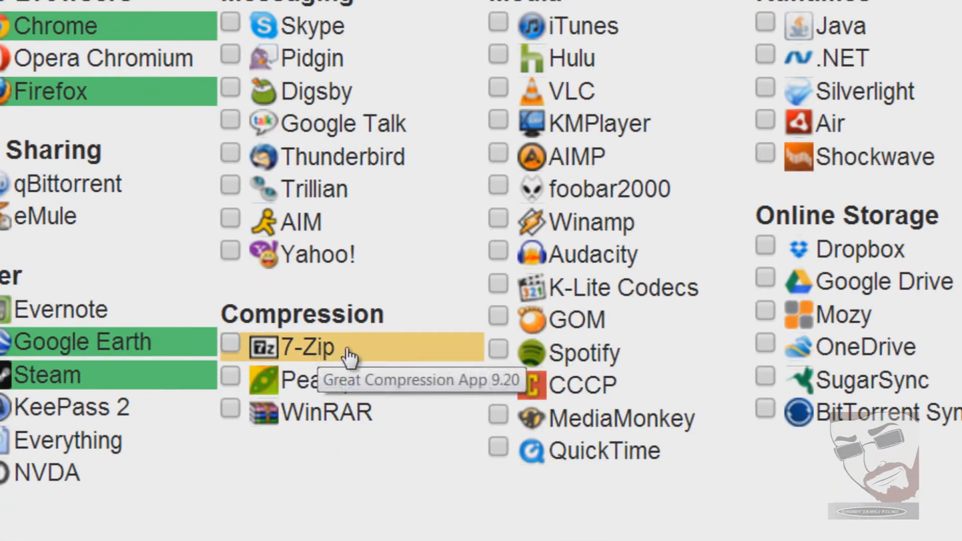
mouse_move(280, 352)
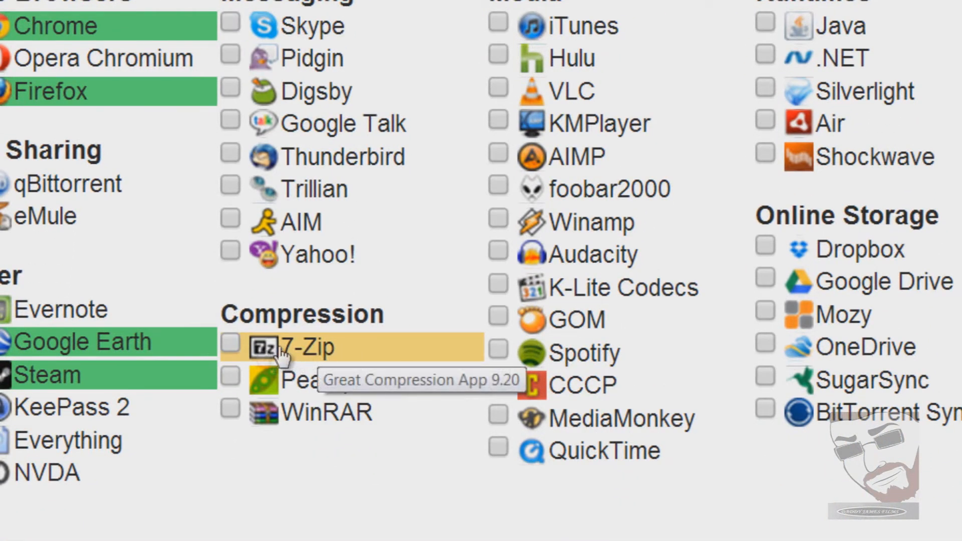
left_click(231, 346)
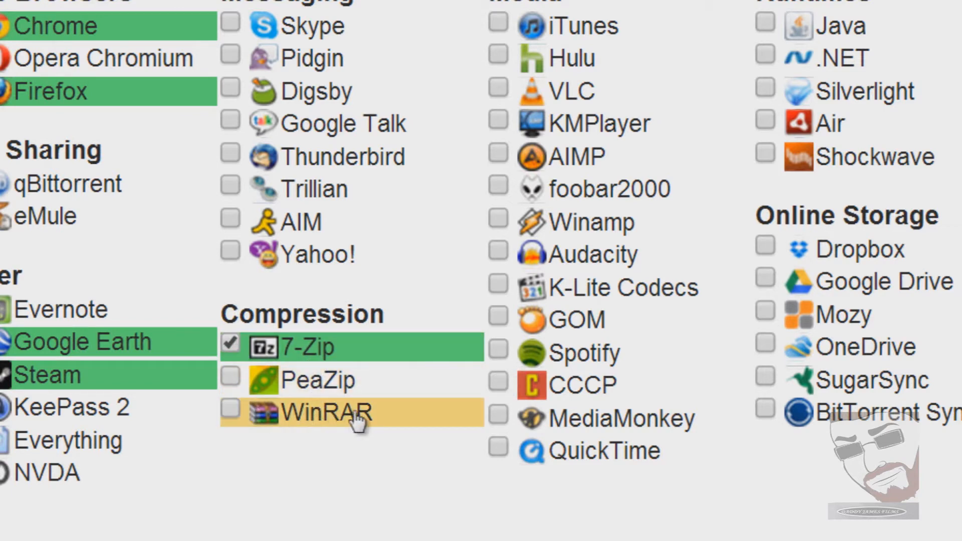
left_click(230, 410)
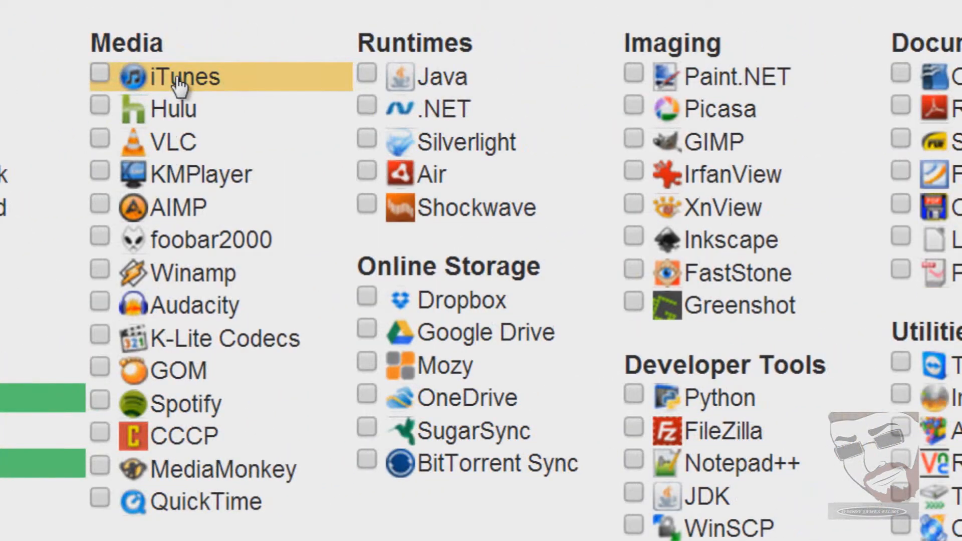
mouse_move(185, 77)
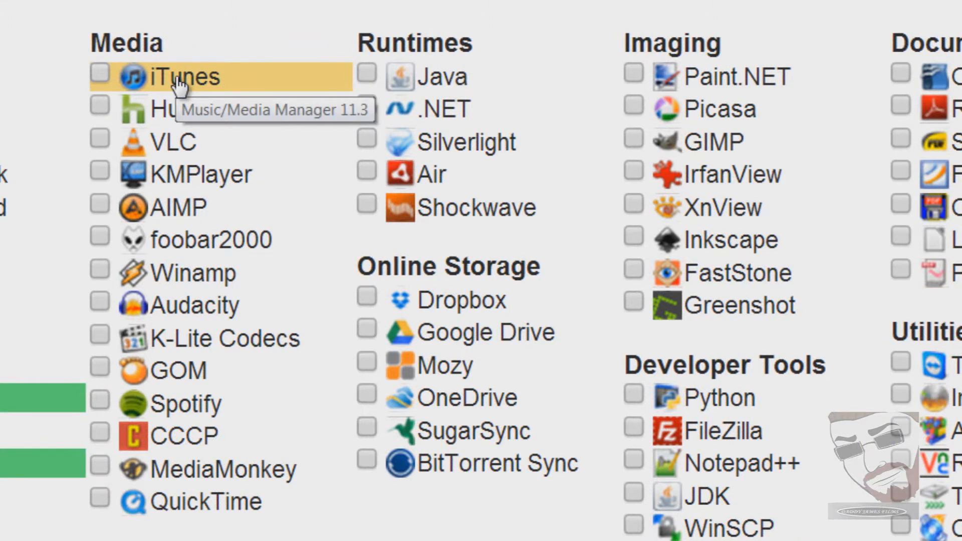
mouse_move(184, 96)
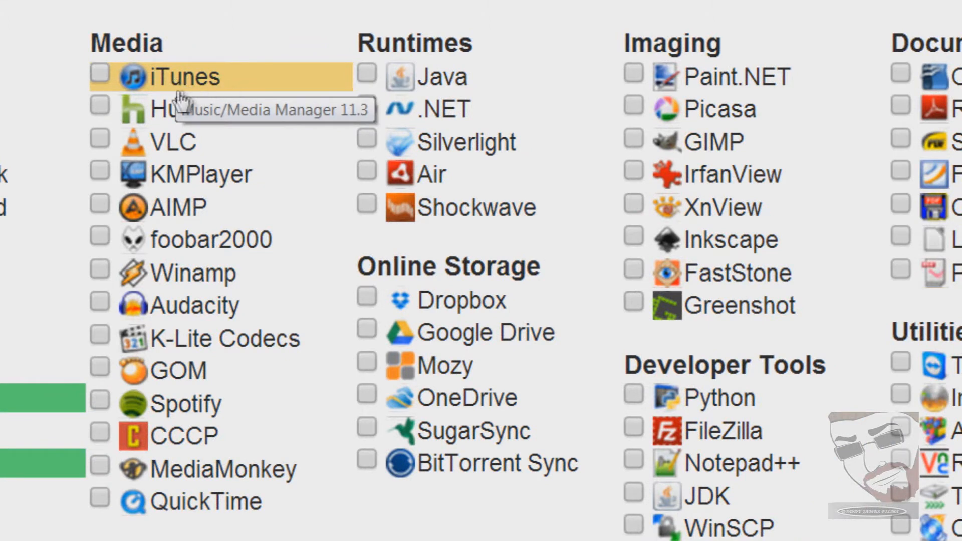
mouse_move(107, 143)
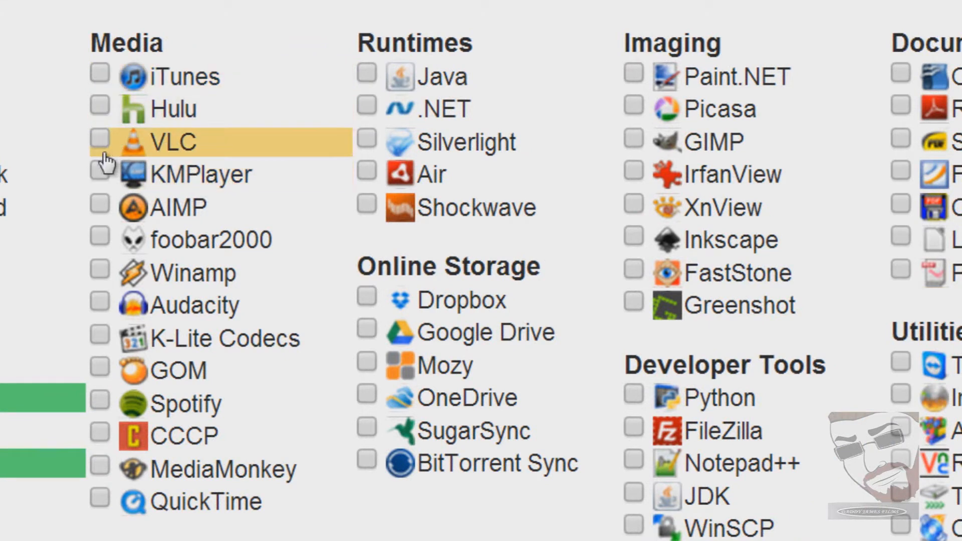
mouse_move(178, 143)
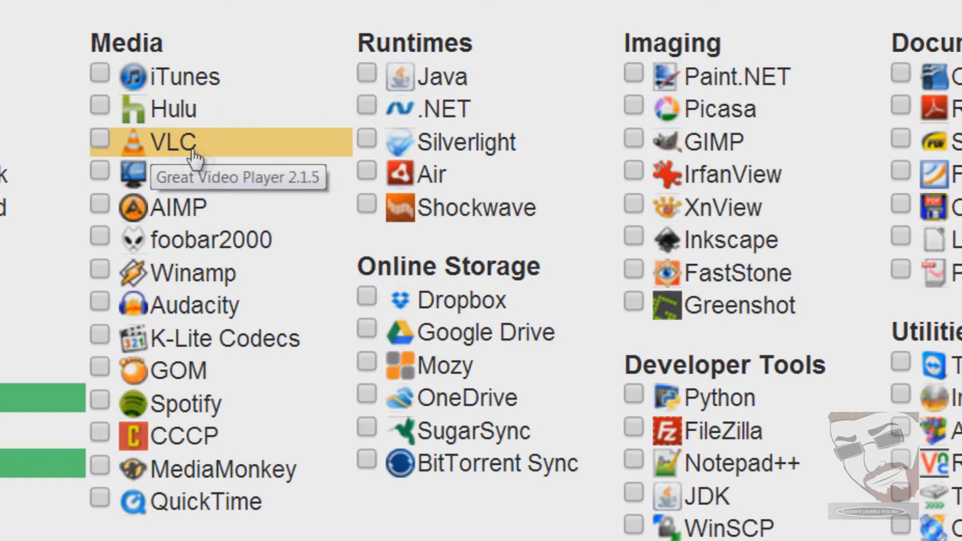
Tick VLC, Spotify, K-Lite Codecs and QuickTime in the Media section.
left_click(99, 141)
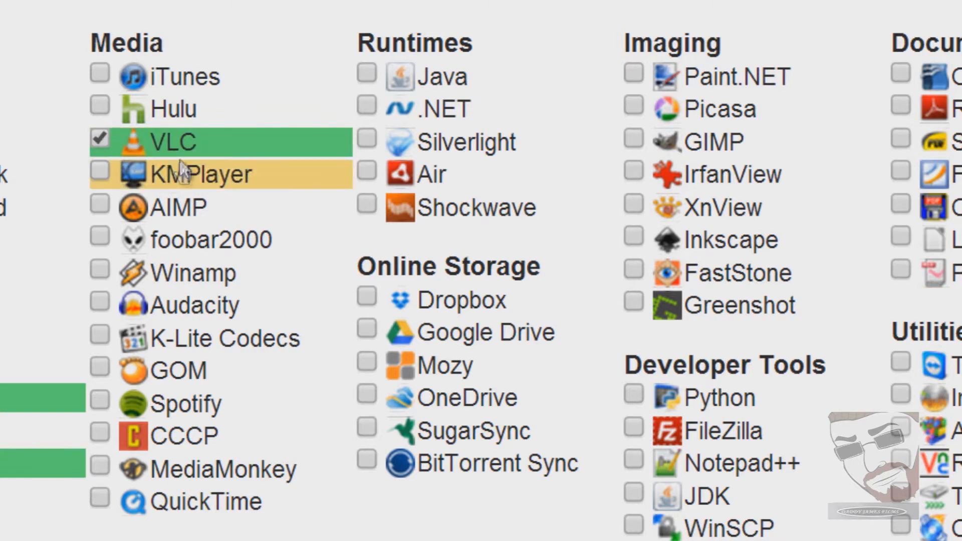
mouse_move(196, 148)
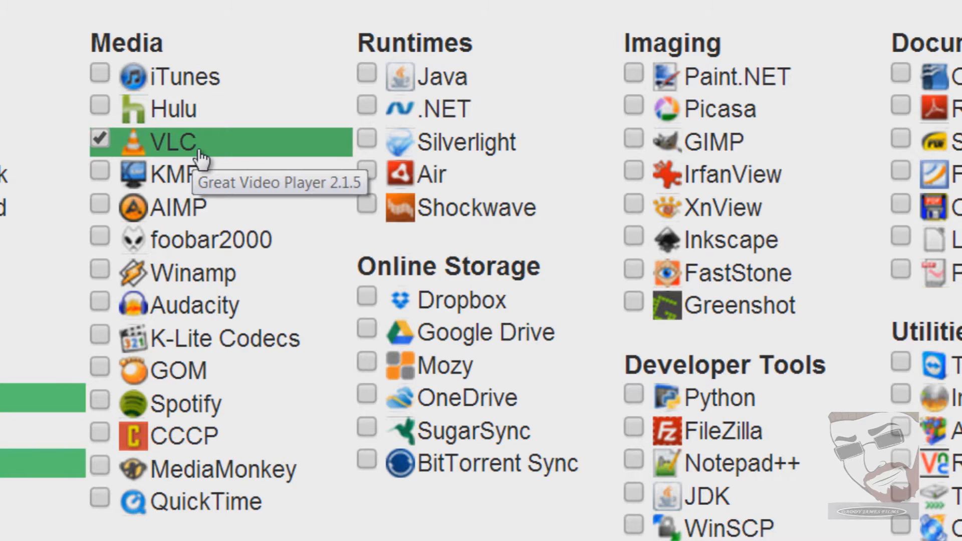
mouse_move(178, 304)
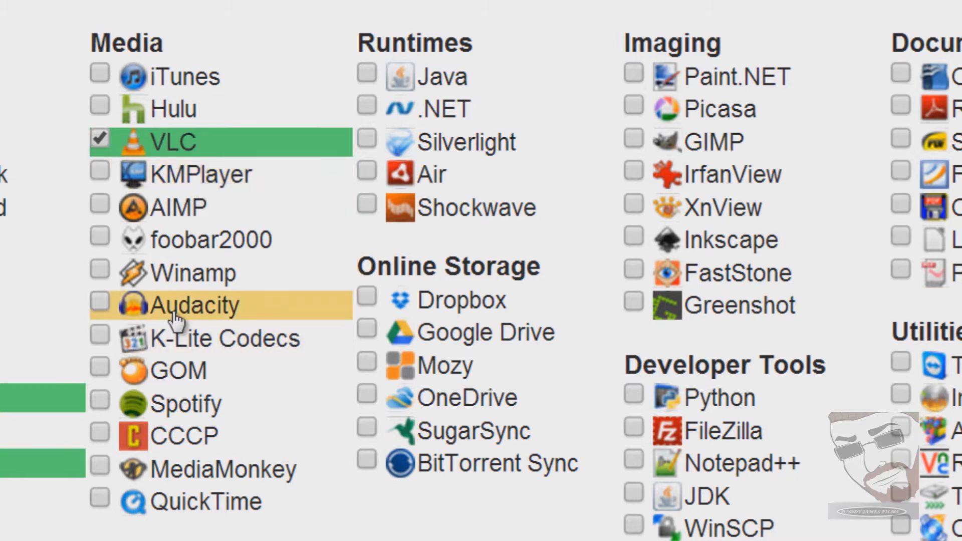
mouse_move(185, 403)
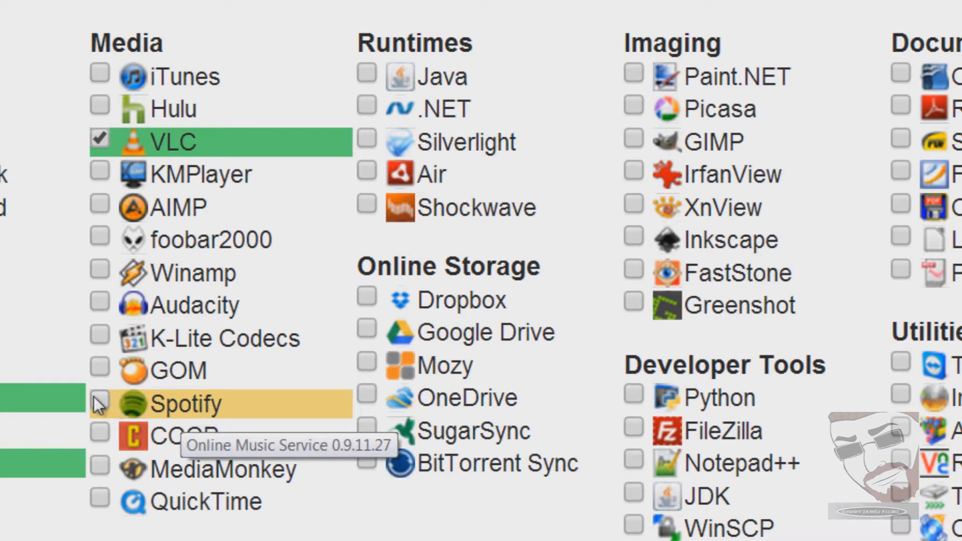
left_click(99, 403)
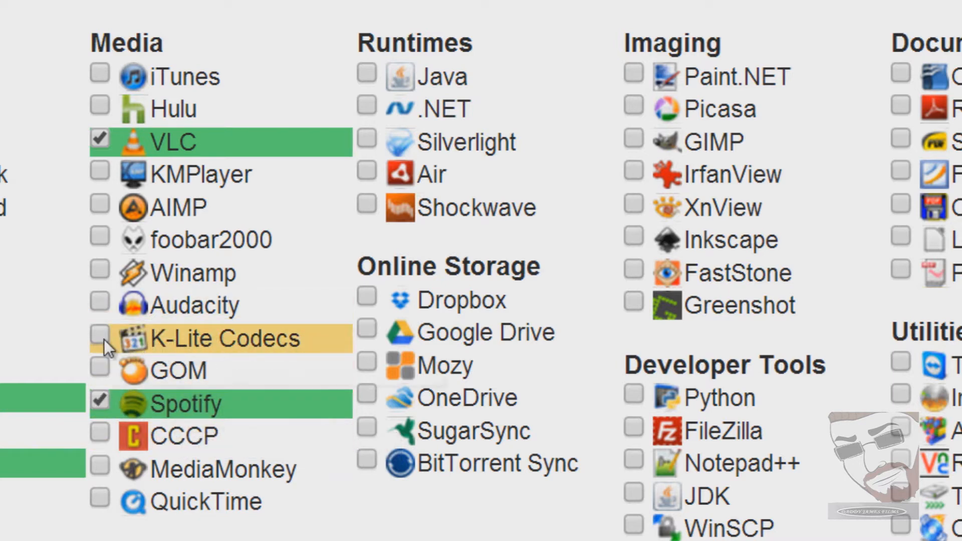
left_click(98, 338)
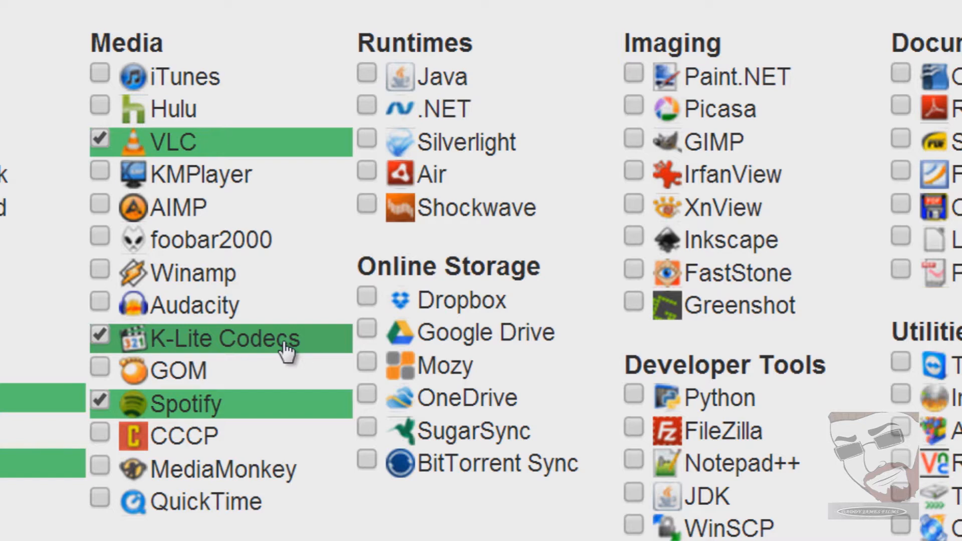
mouse_move(162, 144)
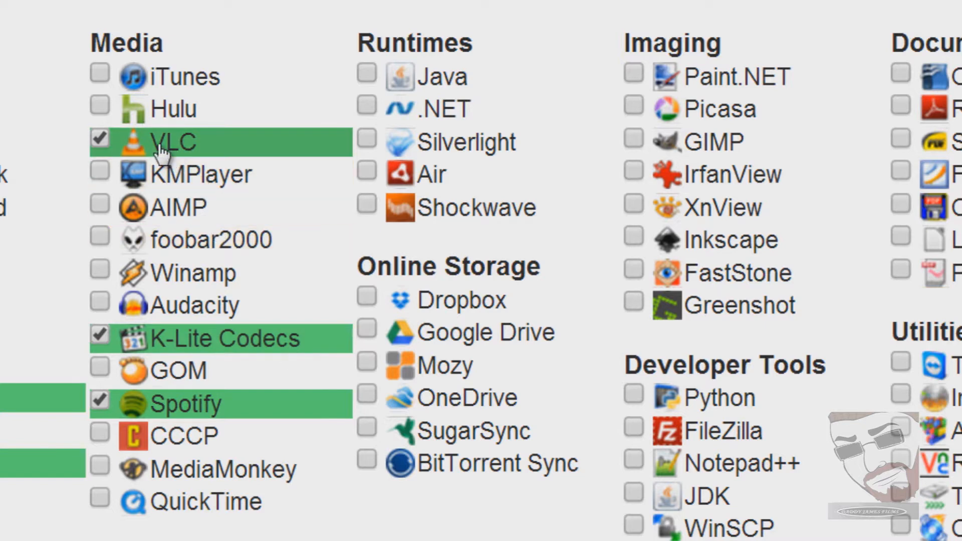
mouse_move(100, 436)
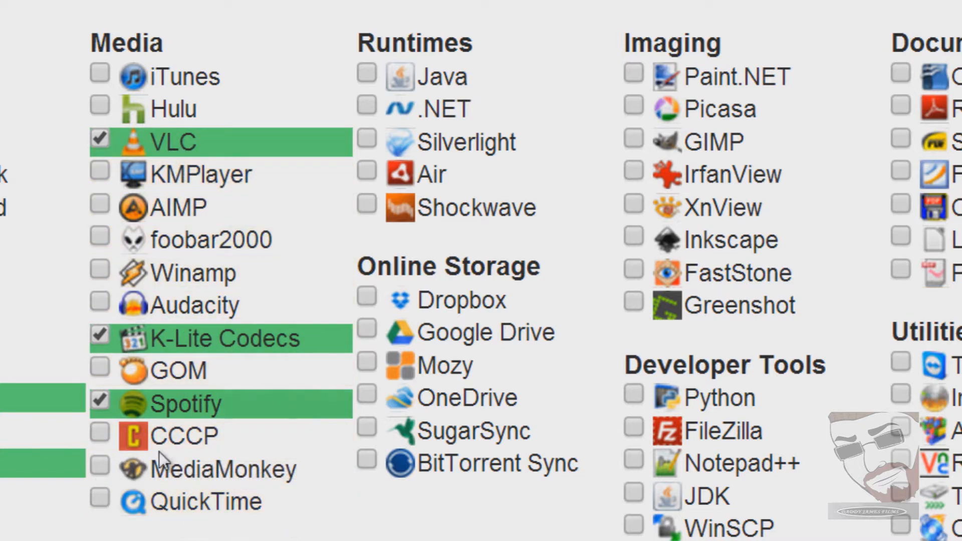
mouse_move(162, 273)
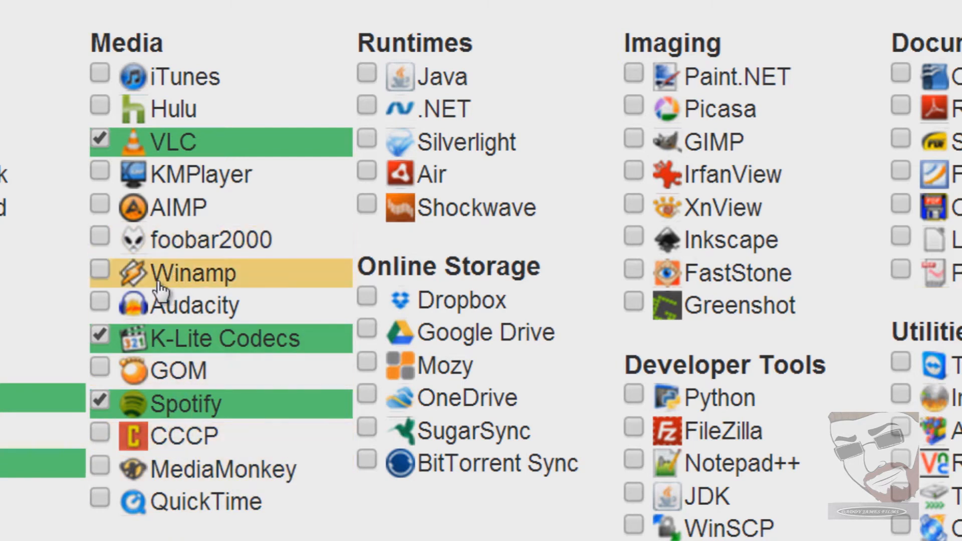
mouse_move(206, 332)
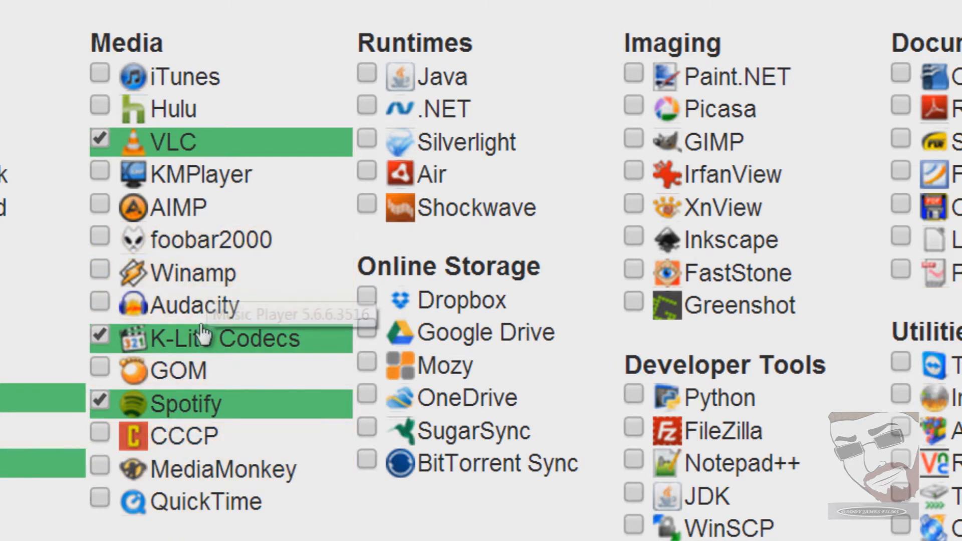
mouse_move(110, 442)
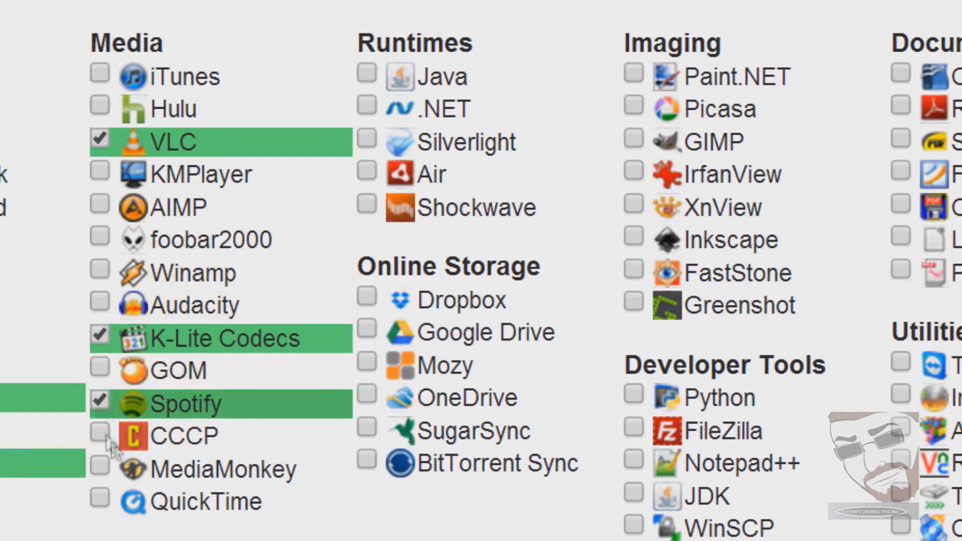
mouse_move(206, 501)
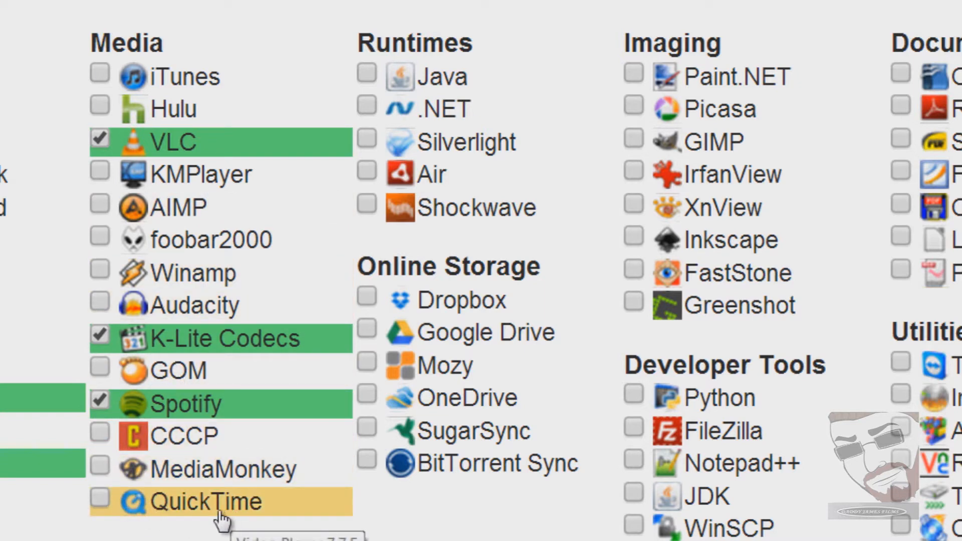
left_click(99, 501)
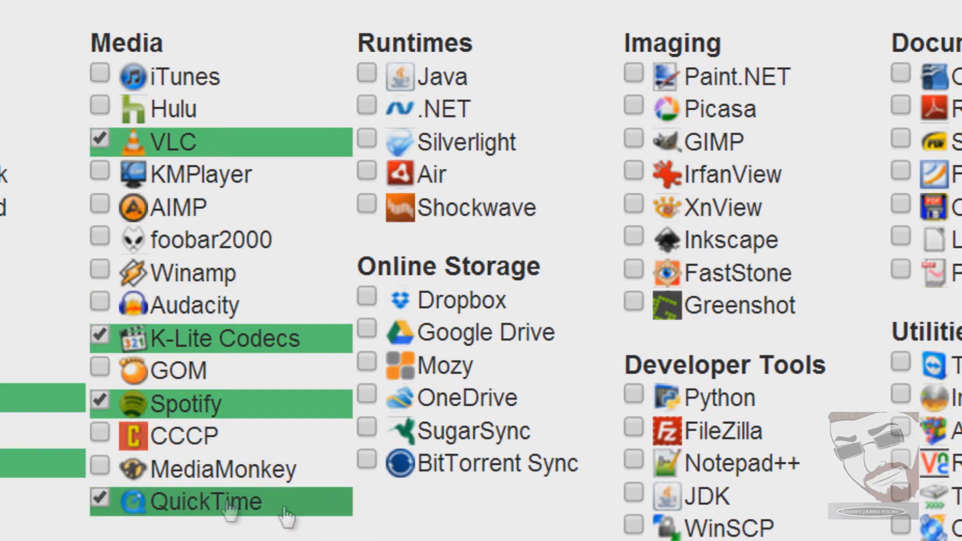
mouse_move(184, 468)
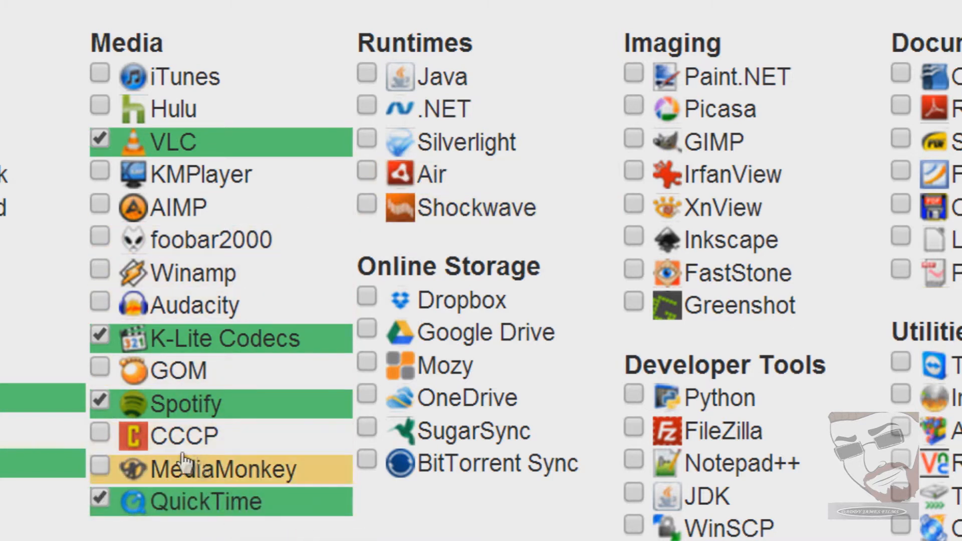
mouse_move(184, 435)
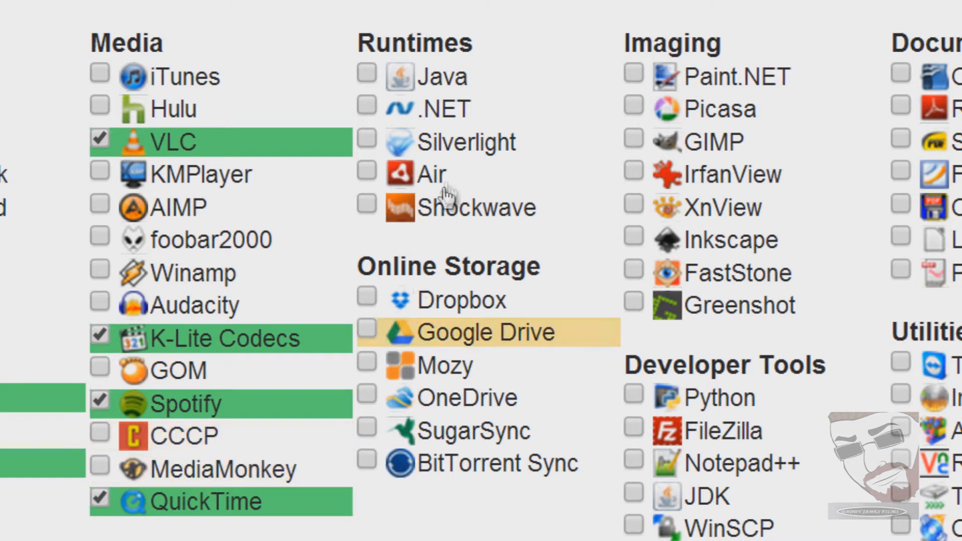
mouse_move(441, 76)
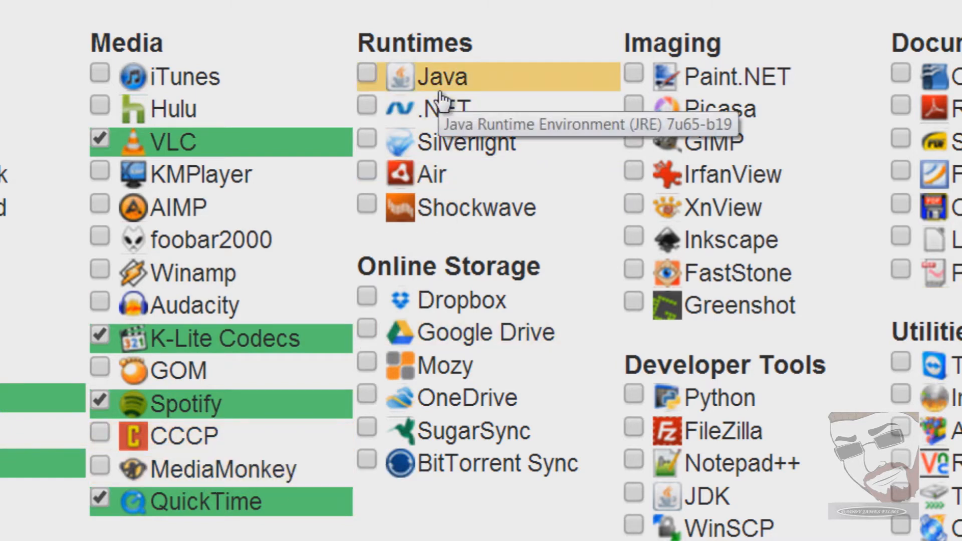
mouse_move(439, 108)
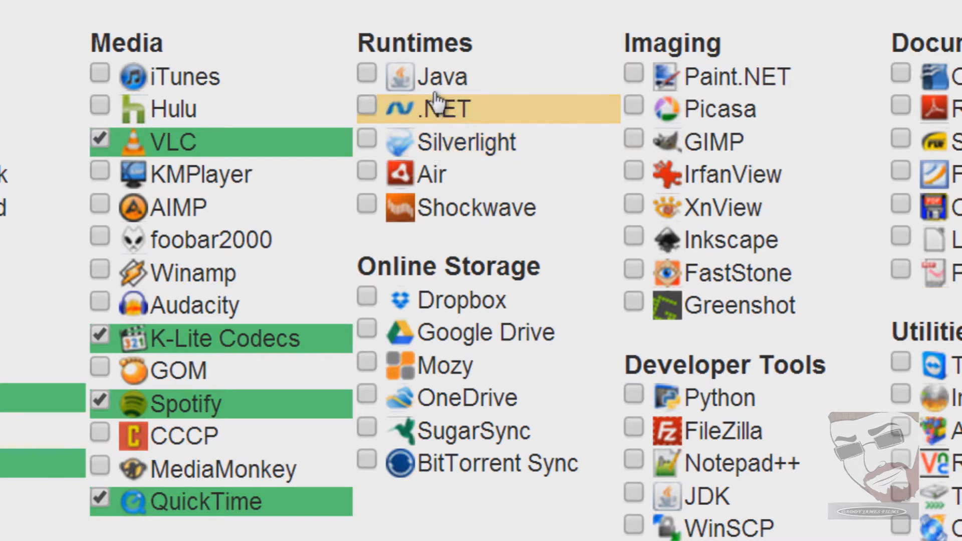
mouse_move(445, 109)
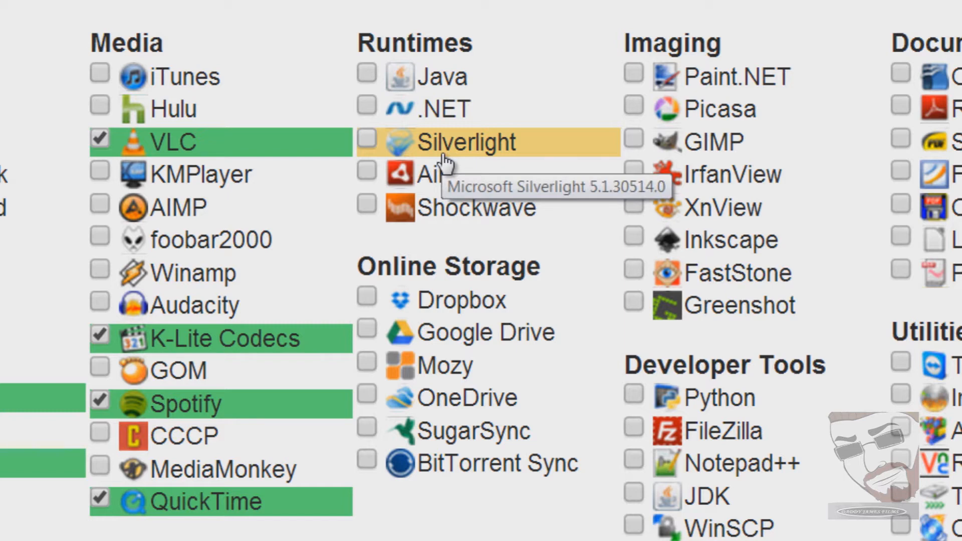
mouse_move(423, 174)
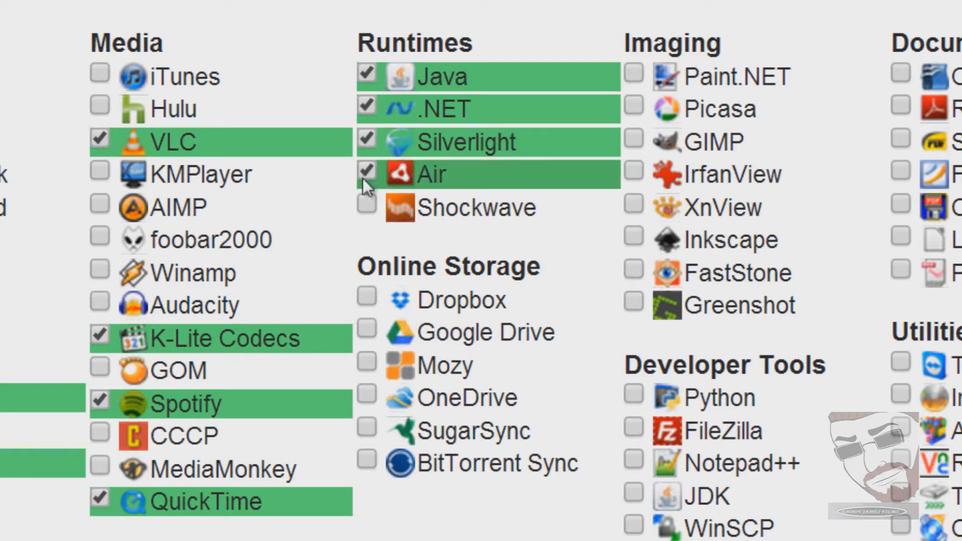
Tick Shockwave so every Runtimes entry is selected.
left_click(367, 208)
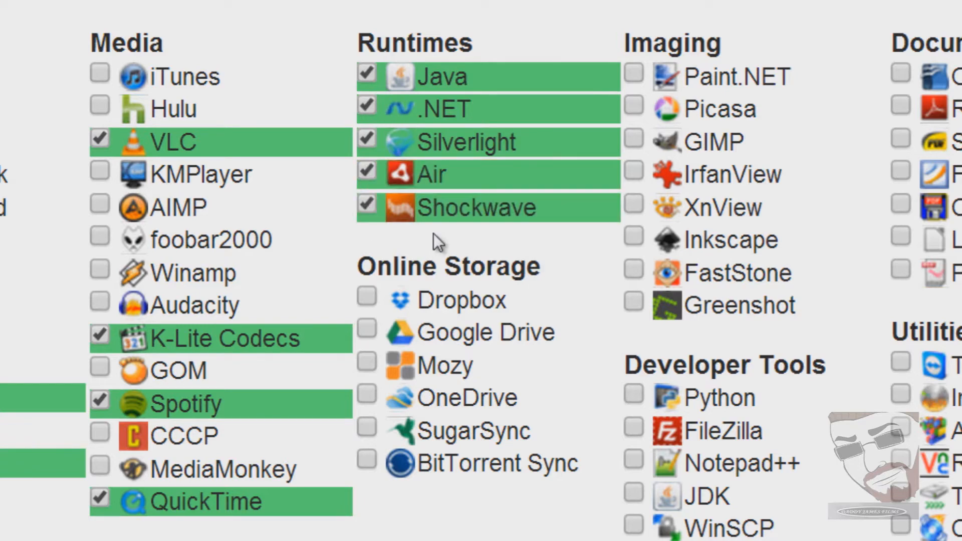
mouse_move(460, 300)
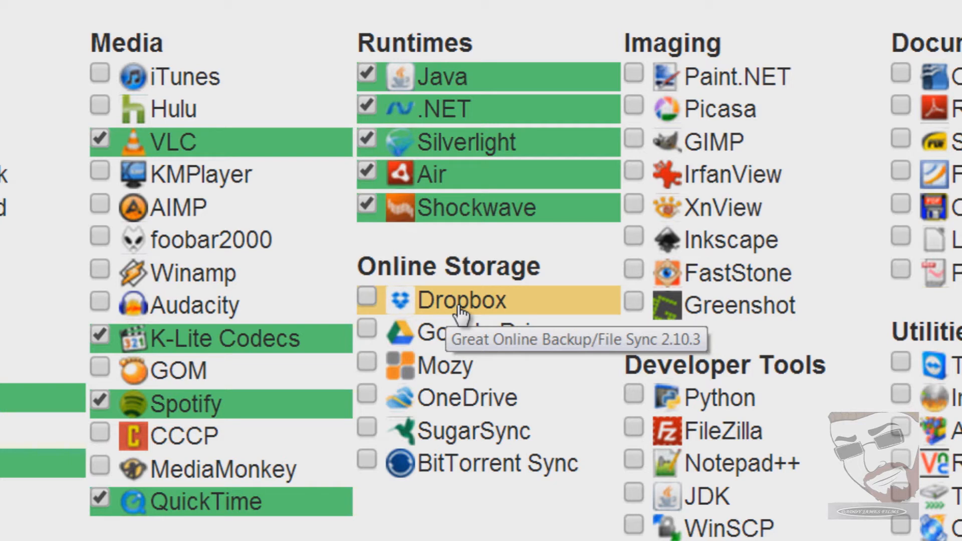
mouse_move(469, 312)
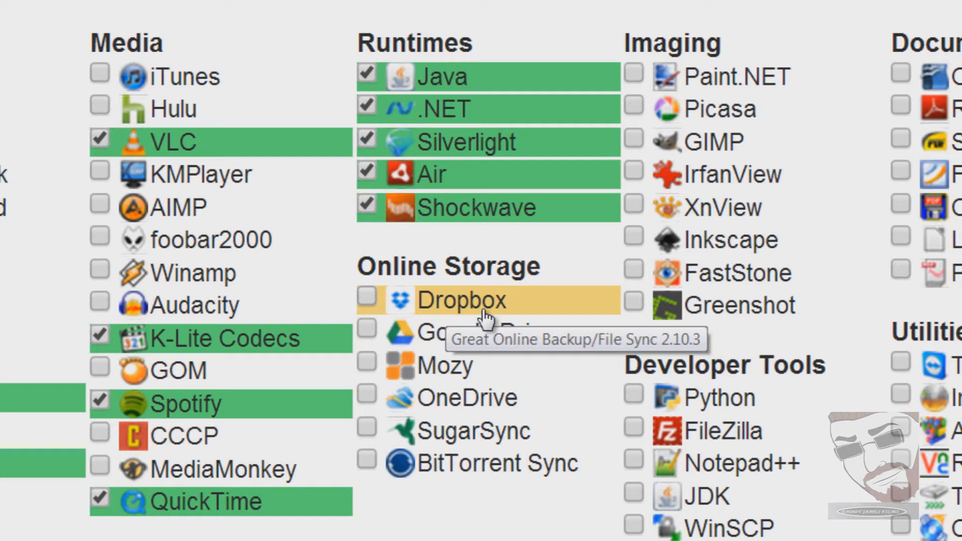
mouse_move(442, 344)
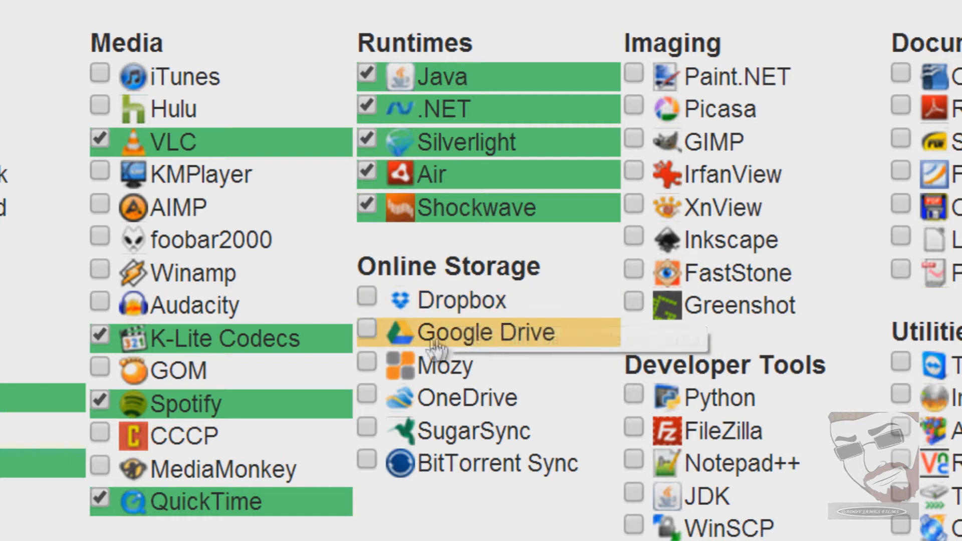
mouse_move(503, 347)
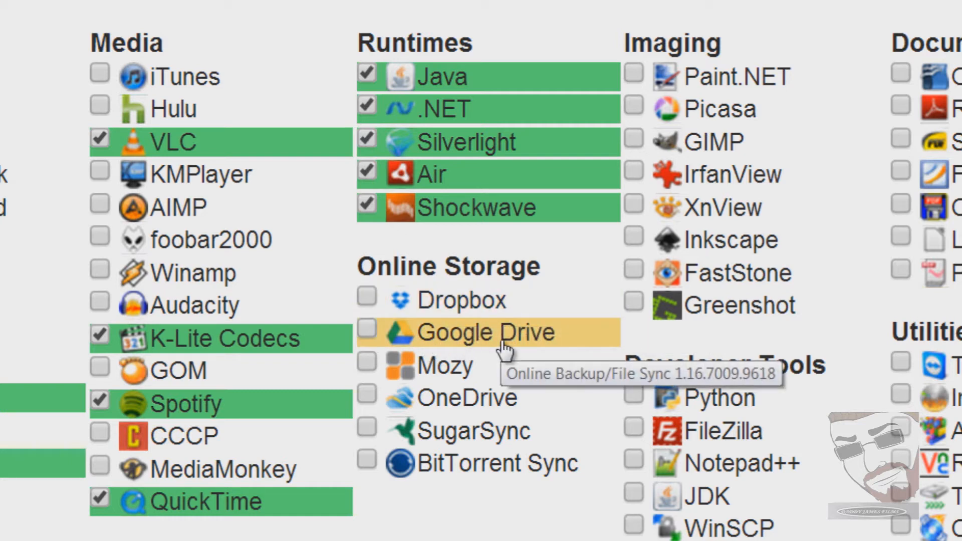
mouse_move(491, 350)
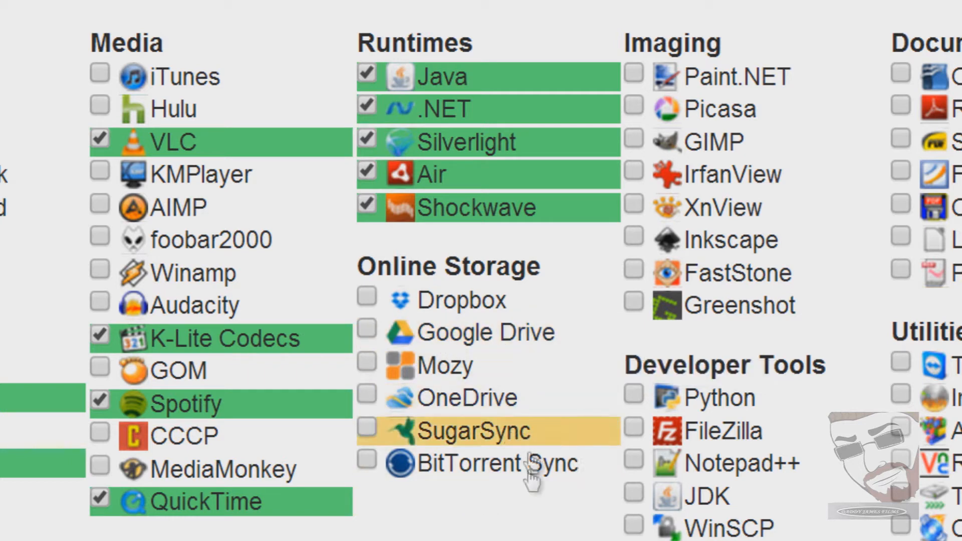
mouse_move(721, 398)
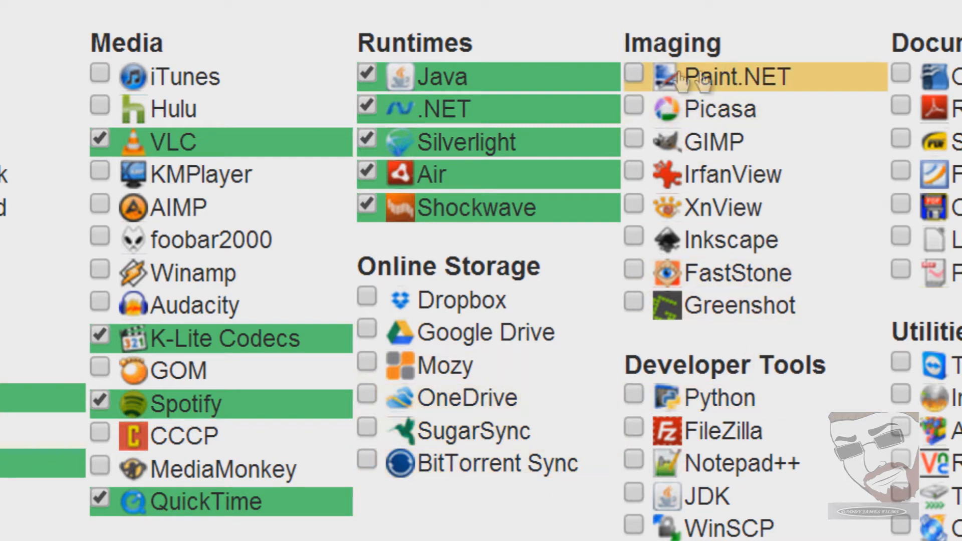
mouse_move(727, 174)
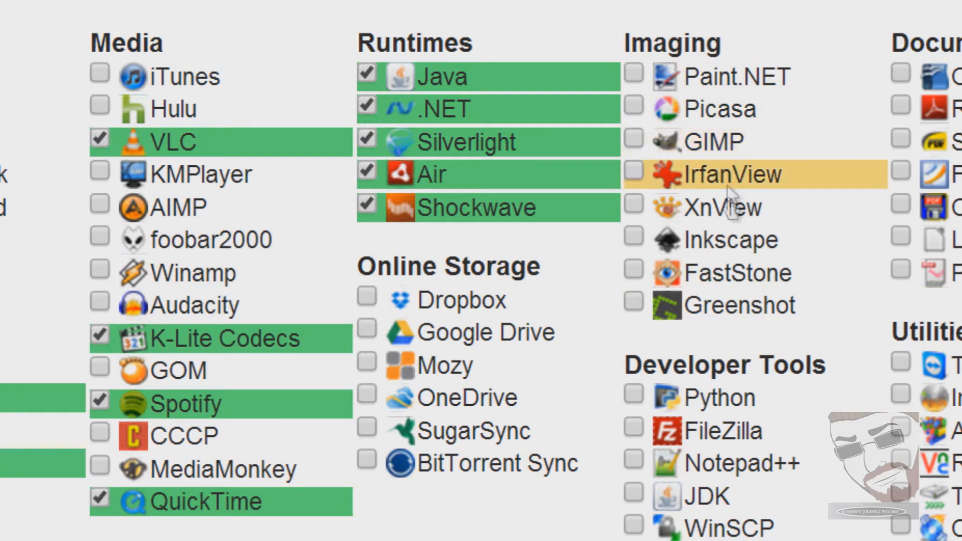
mouse_move(734, 76)
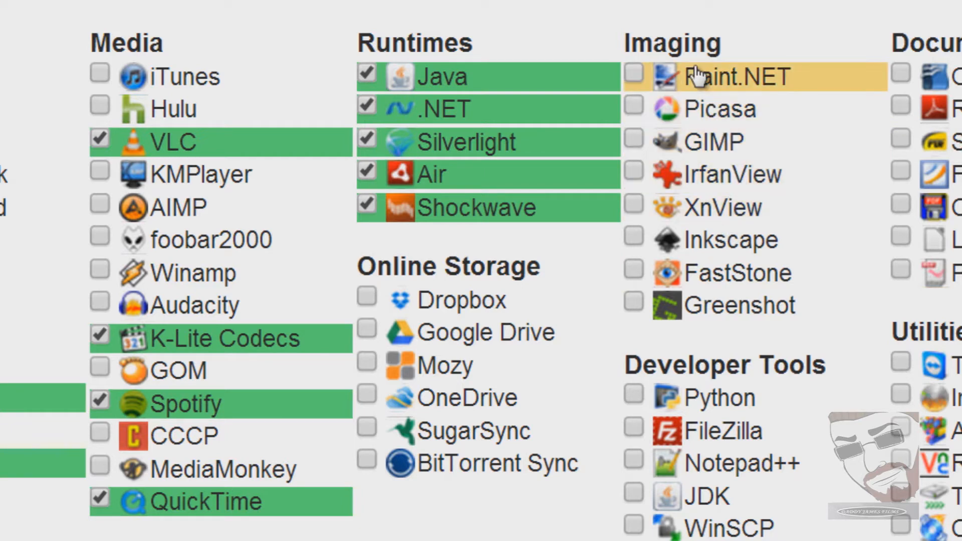
mouse_move(751, 86)
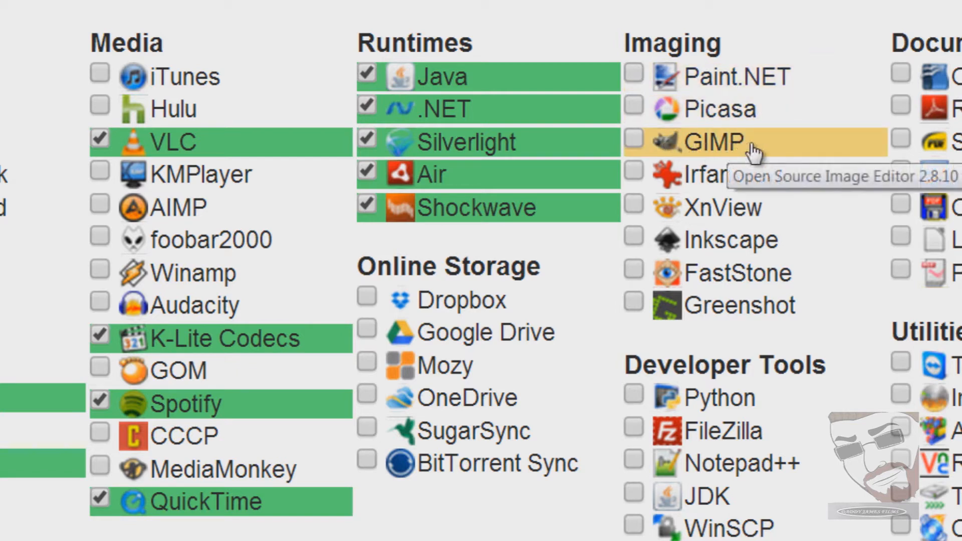
mouse_move(751, 109)
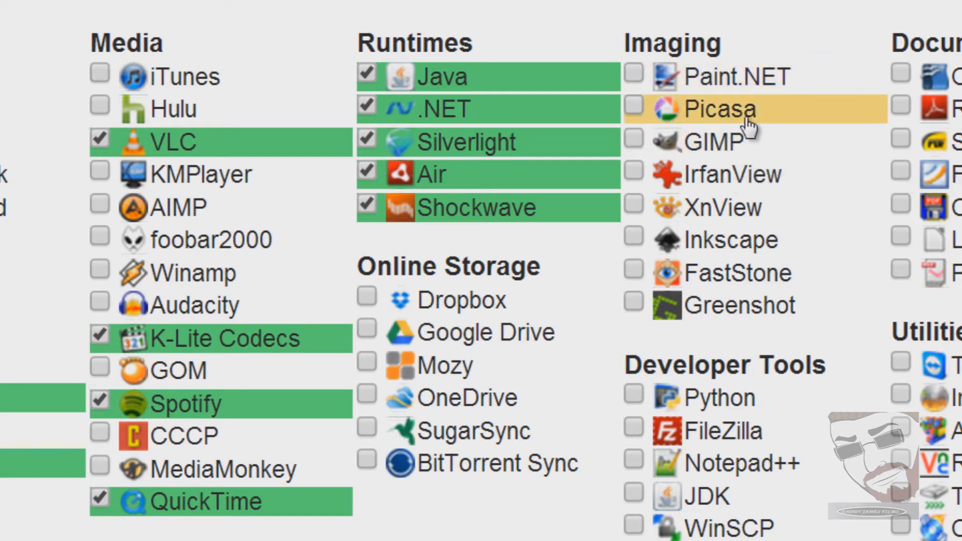
mouse_move(723, 109)
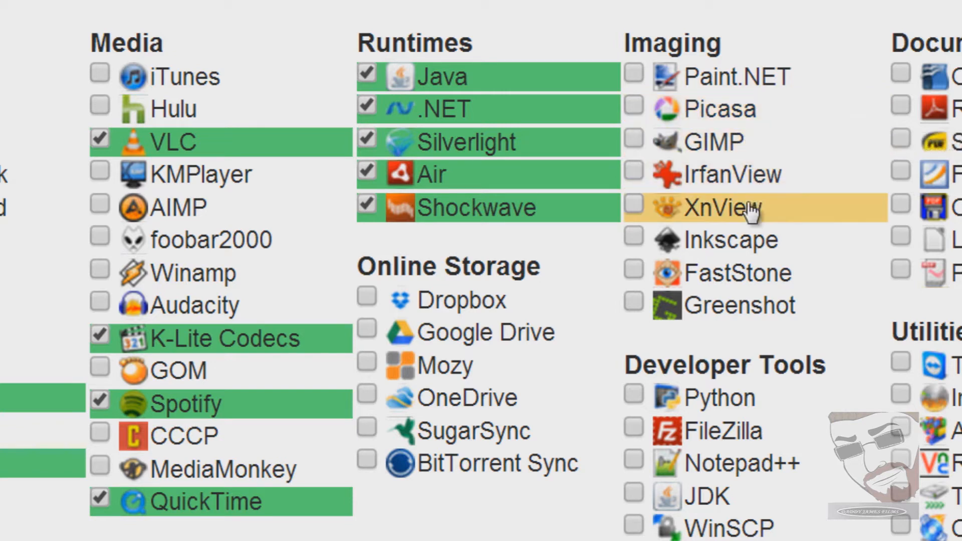
mouse_move(757, 178)
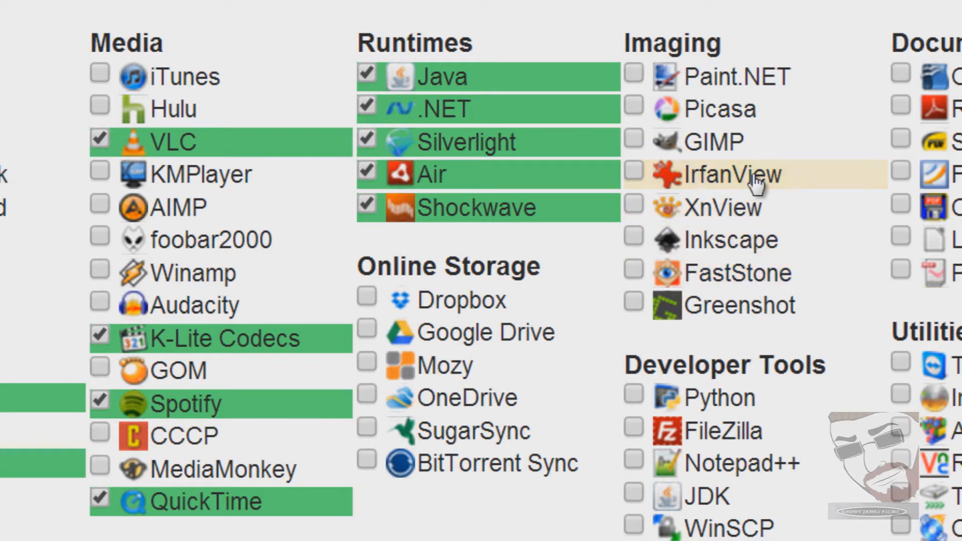
mouse_move(705, 356)
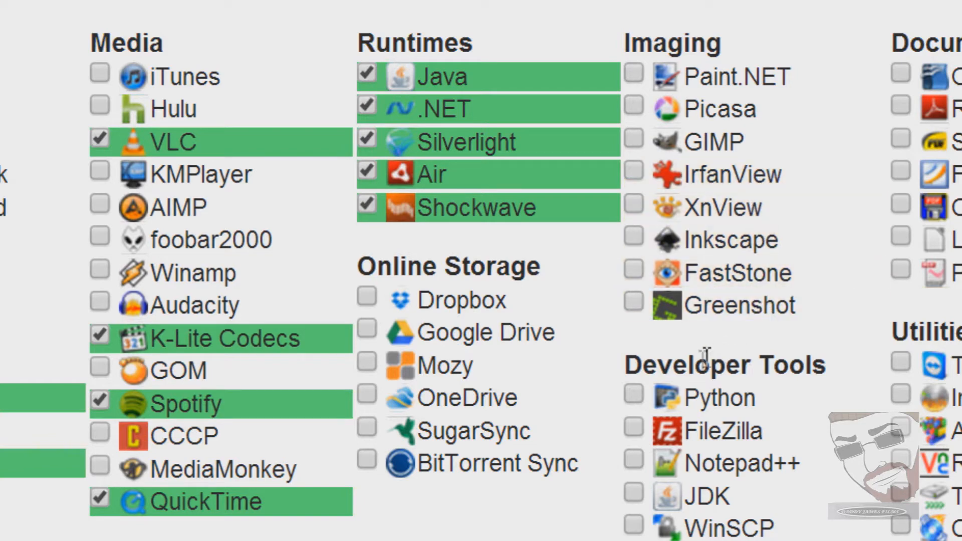
mouse_move(773, 337)
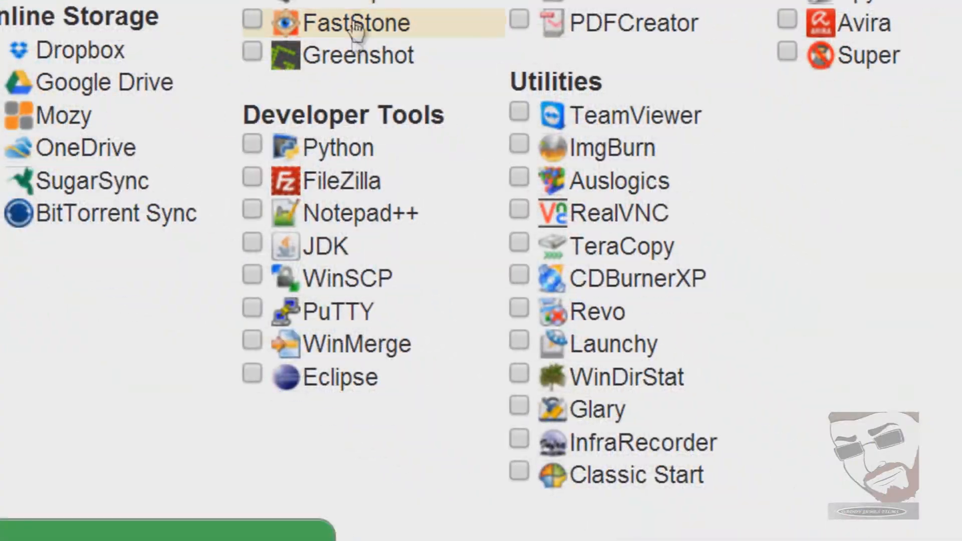
mouse_move(420, 122)
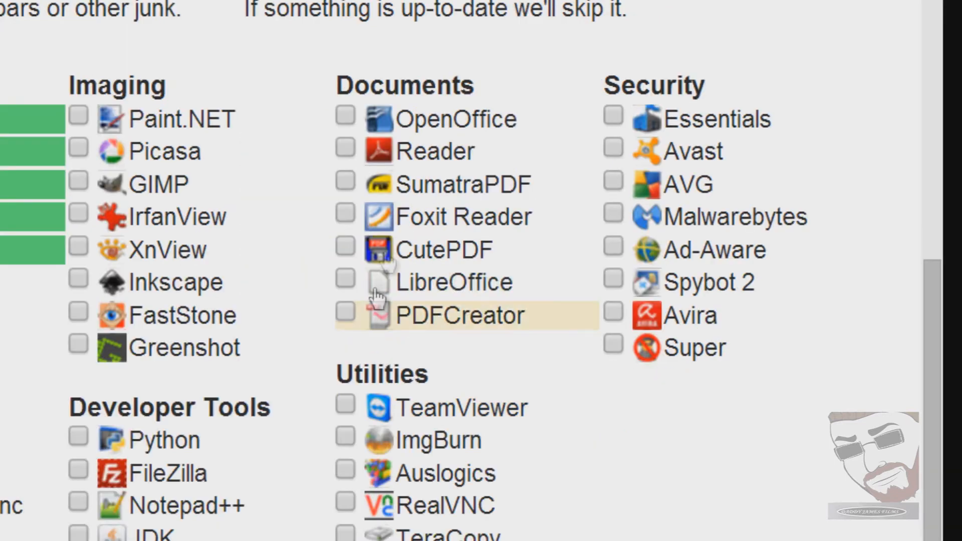
mouse_move(451, 99)
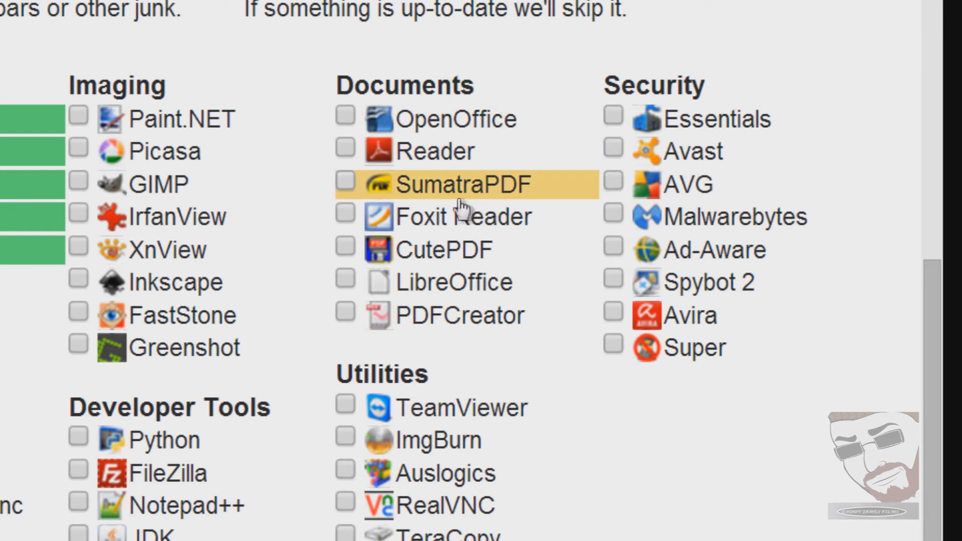
mouse_move(457, 118)
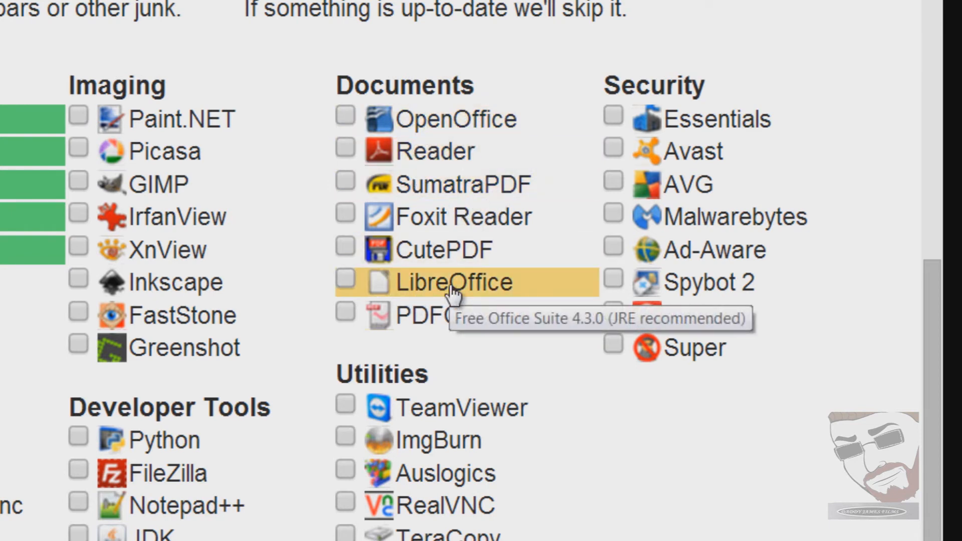
mouse_move(457, 300)
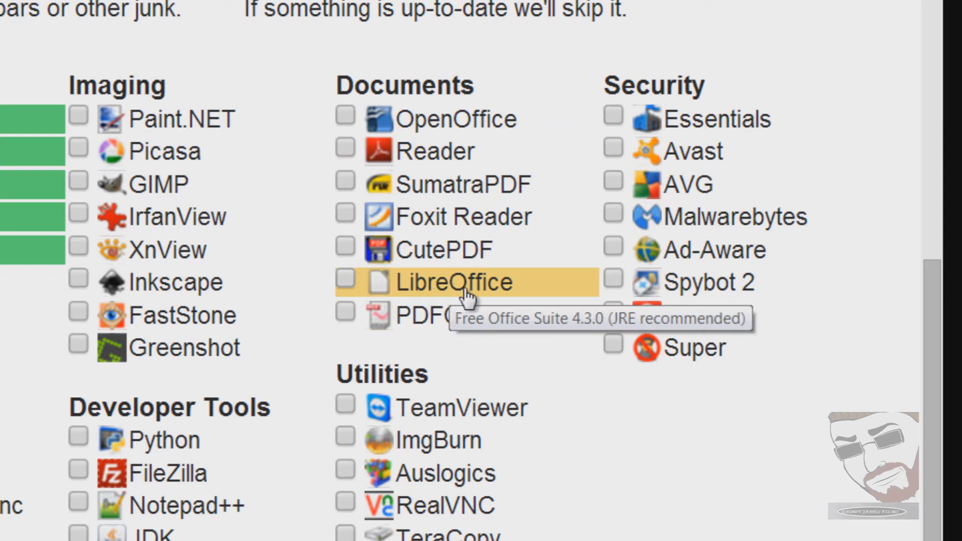
mouse_move(457, 118)
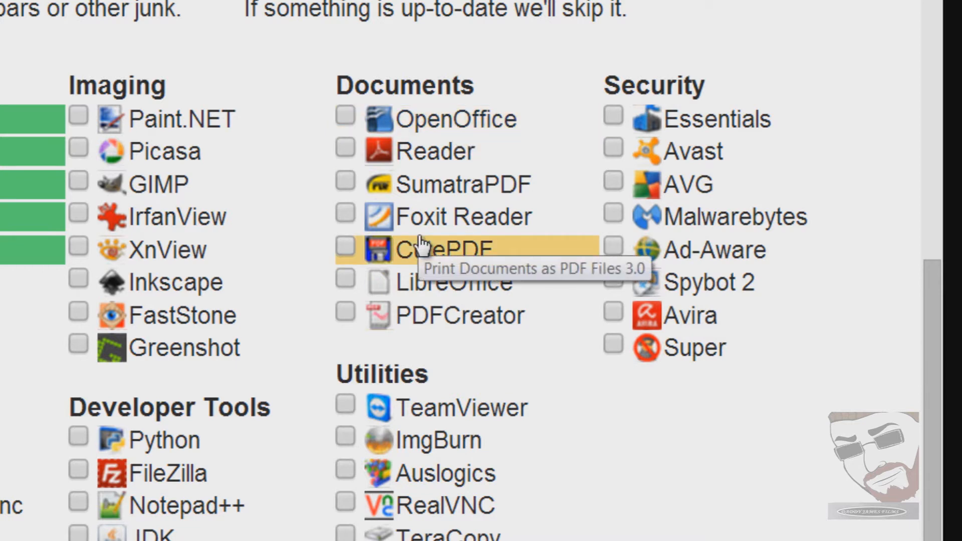
mouse_move(405, 151)
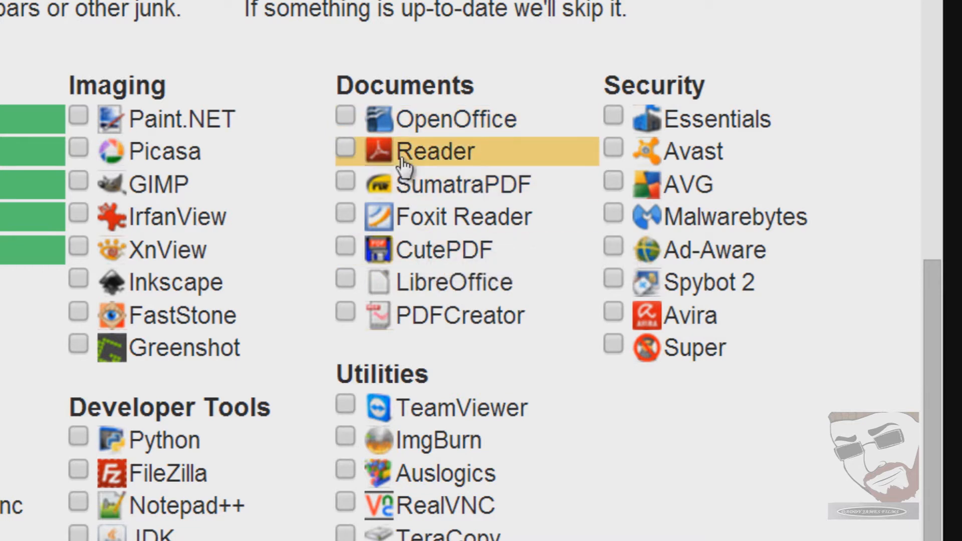
Tick Reader, OpenOffice and Foxit Reader under Documents, then reach the Utilities group.
left_click(343, 151)
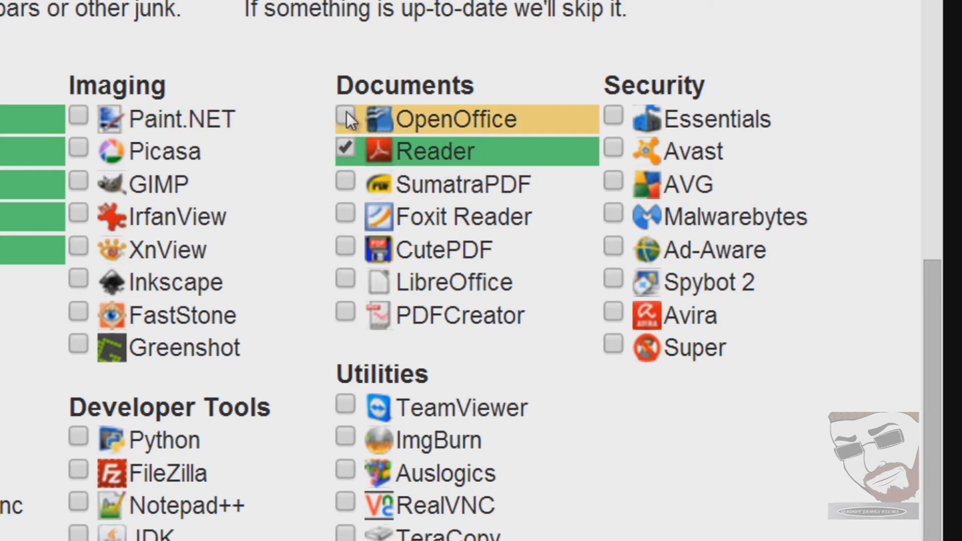
left_click(345, 118)
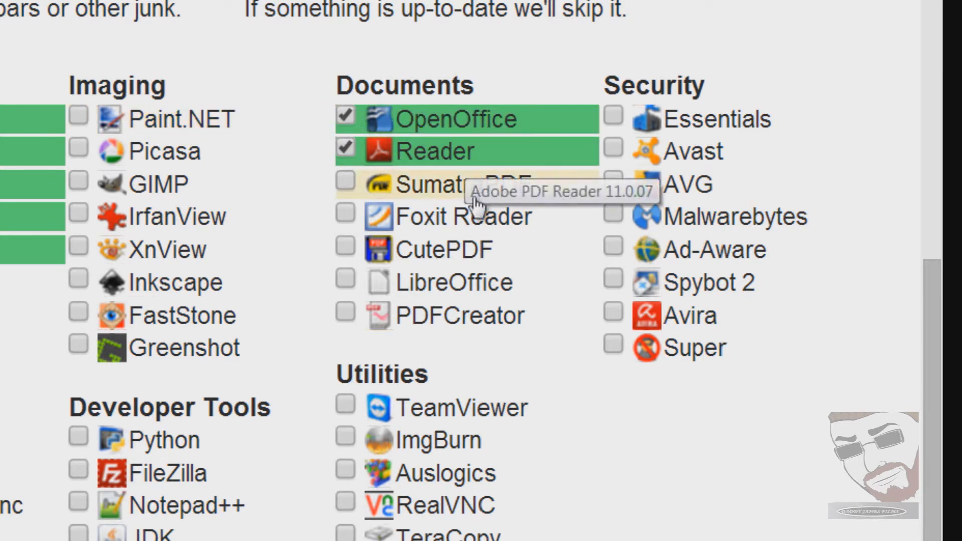
mouse_move(448, 179)
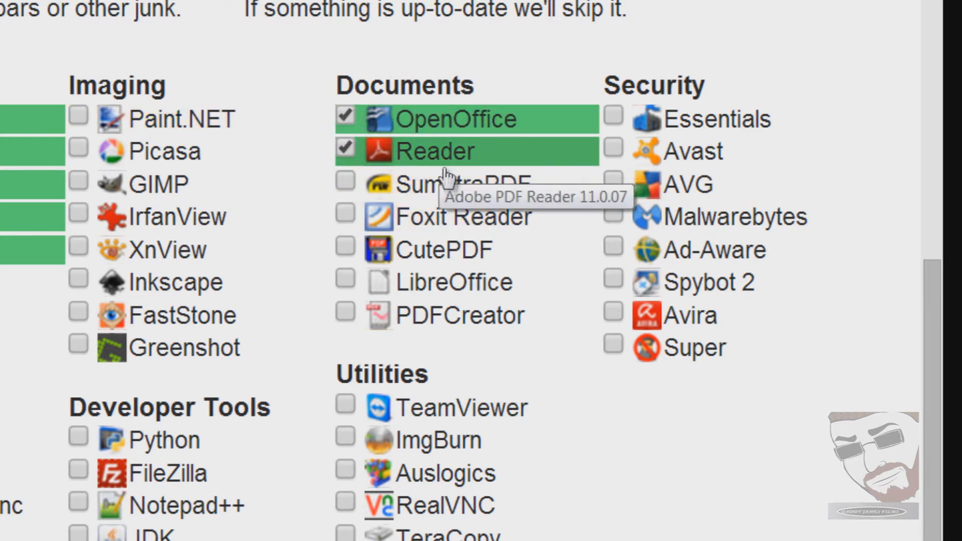
left_click(345, 216)
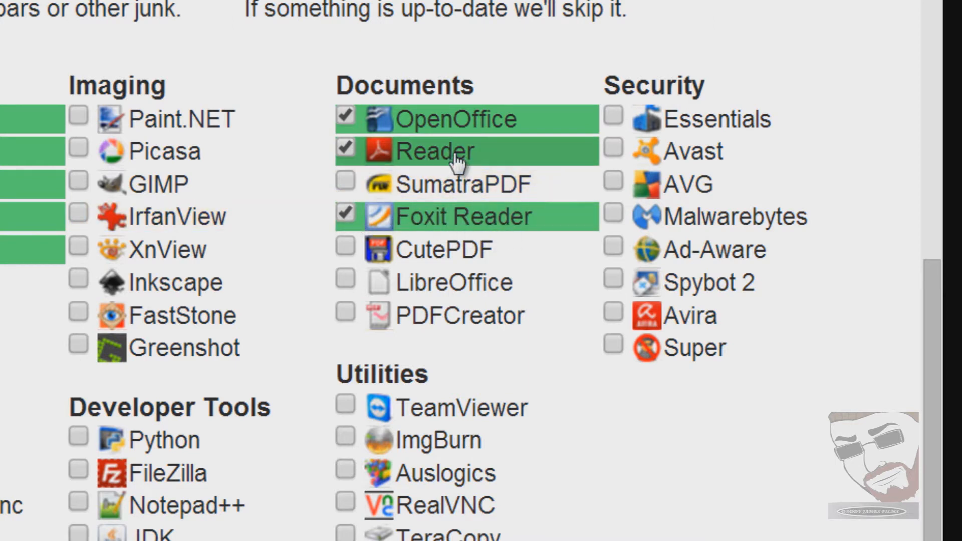
scroll("down", 3)
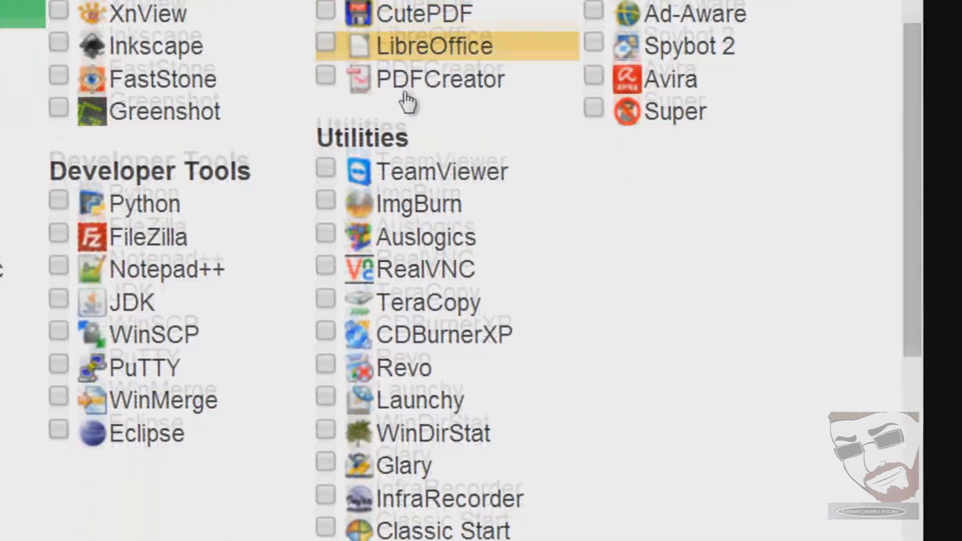
scroll("down", 3)
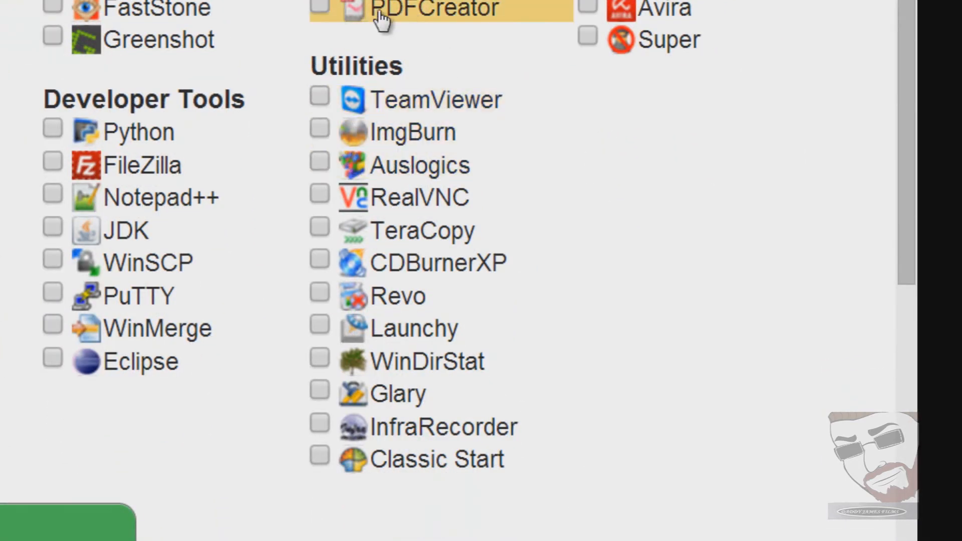
scroll("down", 3)
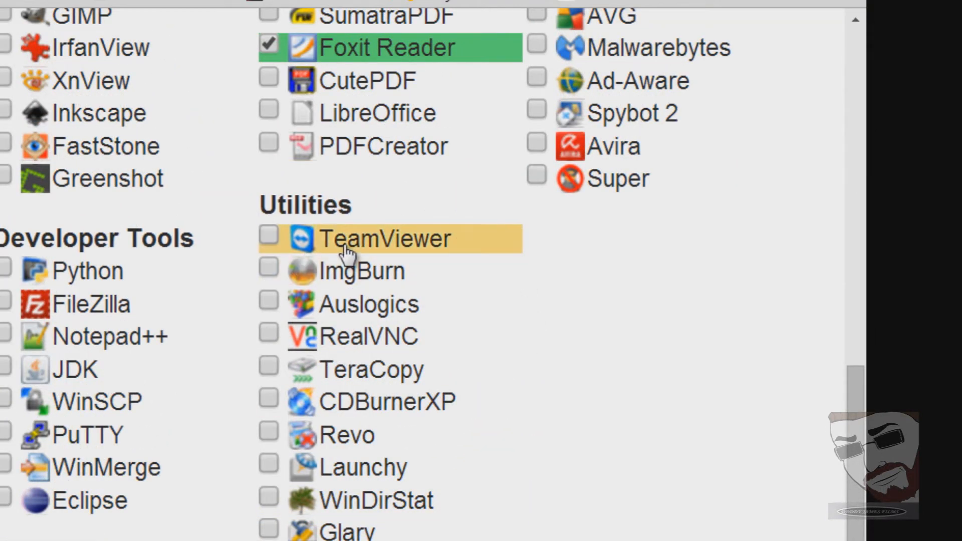
Tick TeamViewer under Utilities and dismiss the Windows performance pop-up.
left_click(268, 238)
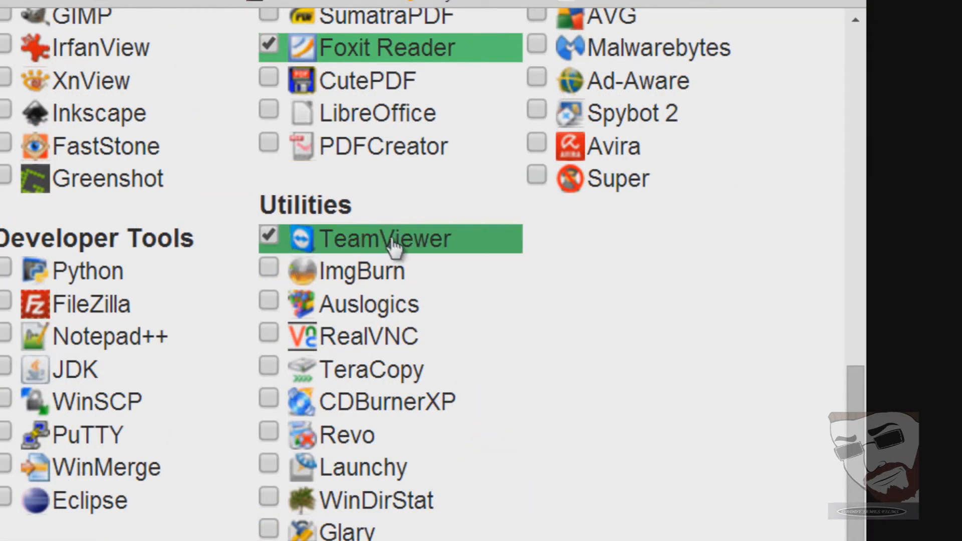
mouse_move(386, 239)
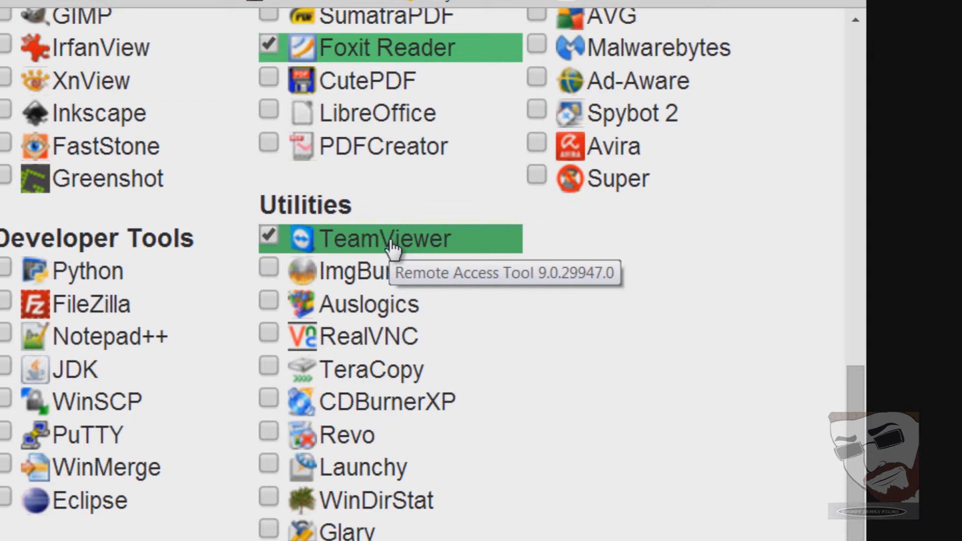
mouse_move(313, 272)
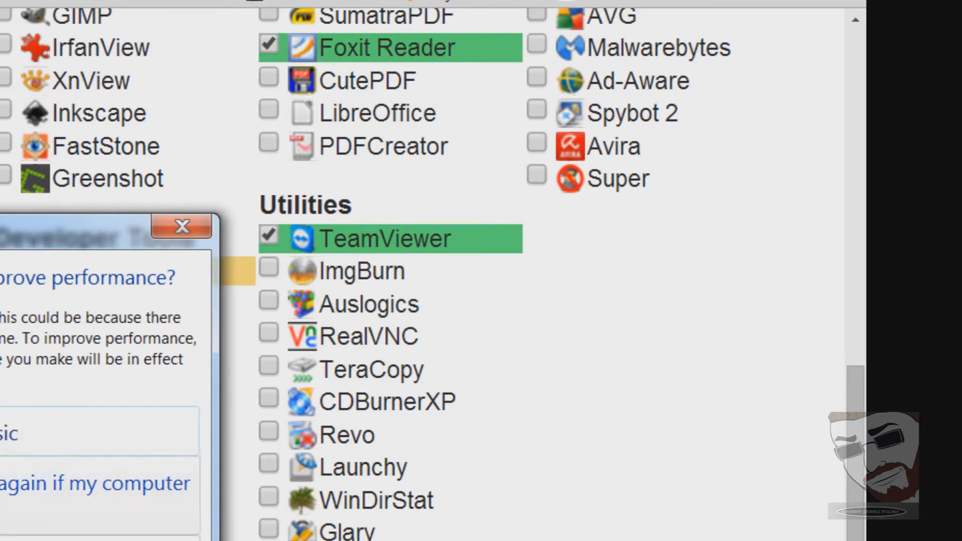
left_click(182, 226)
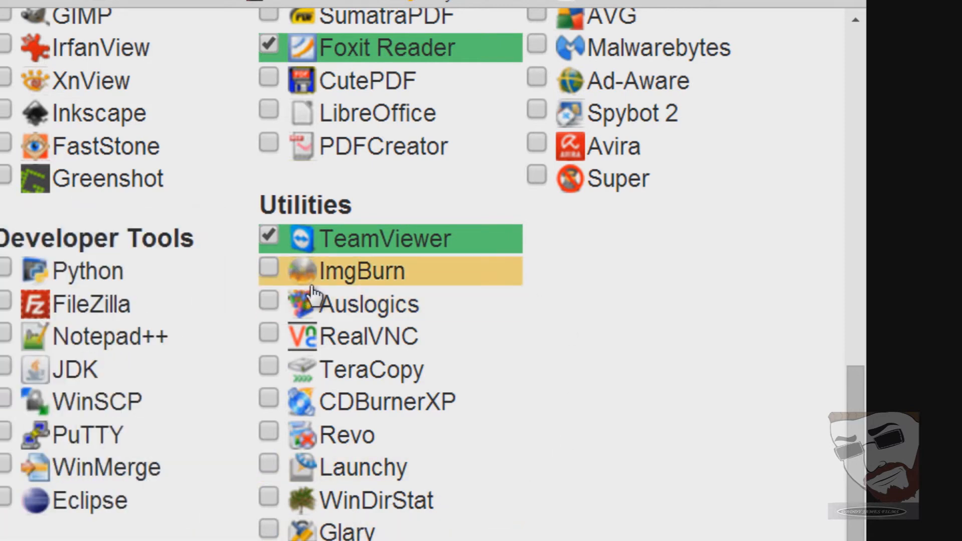
mouse_move(365, 289)
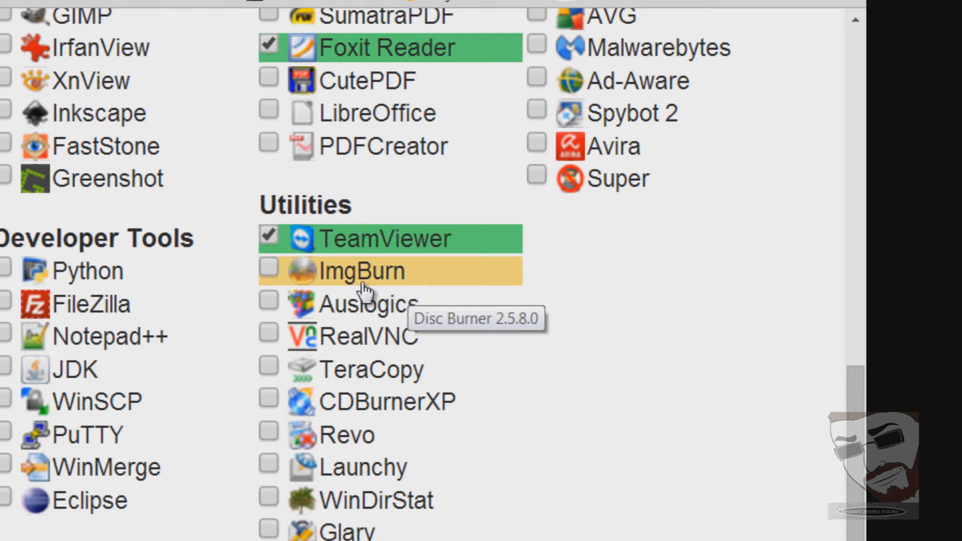
mouse_move(316, 341)
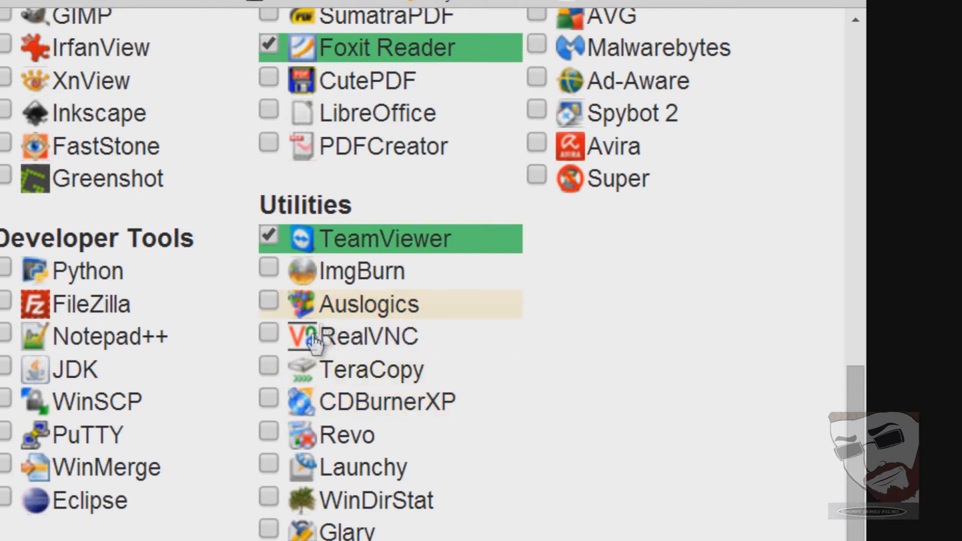
left_click(269, 271)
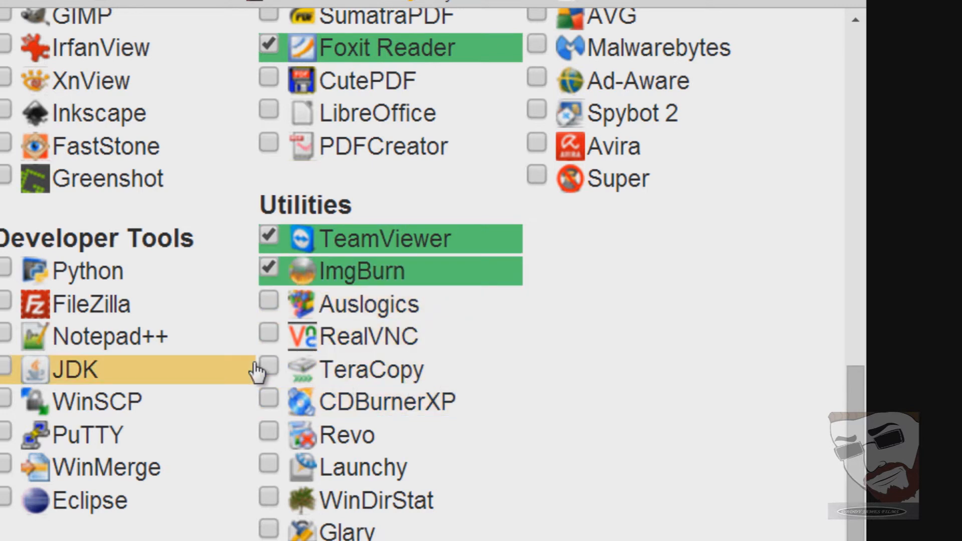
left_click(268, 369)
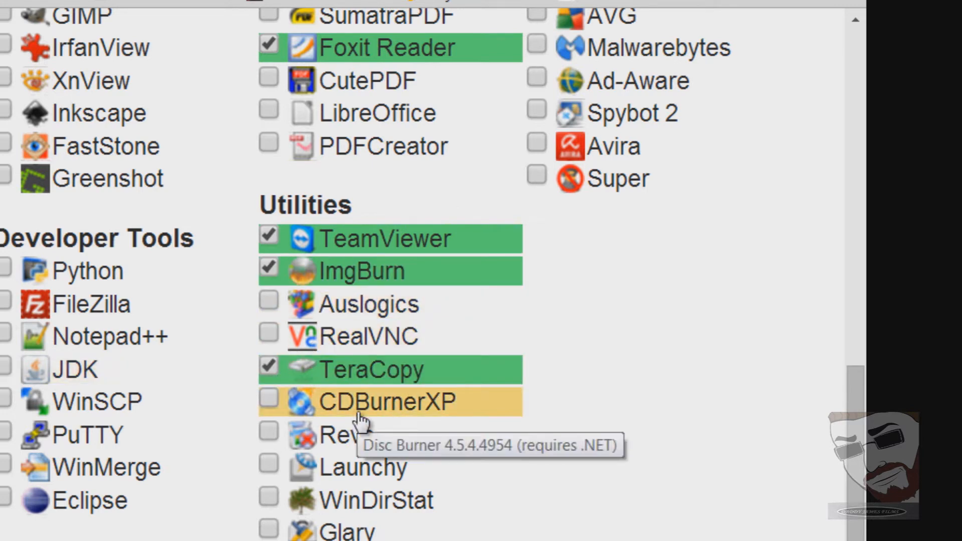
mouse_move(337, 368)
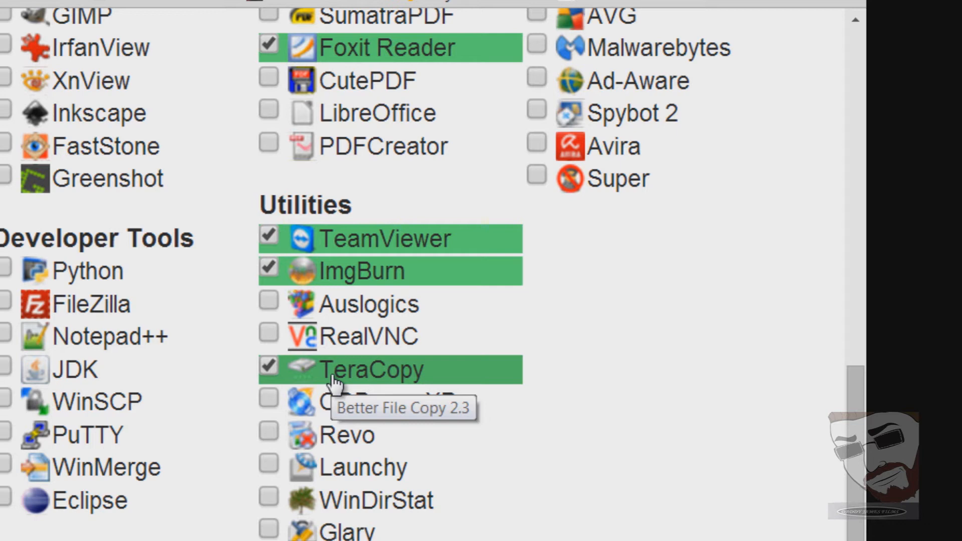
mouse_move(359, 402)
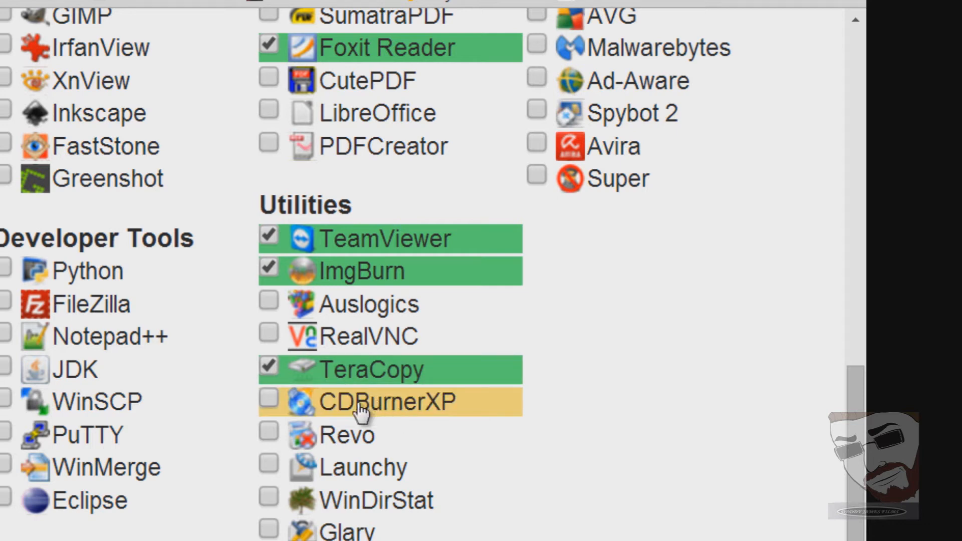
mouse_move(384, 411)
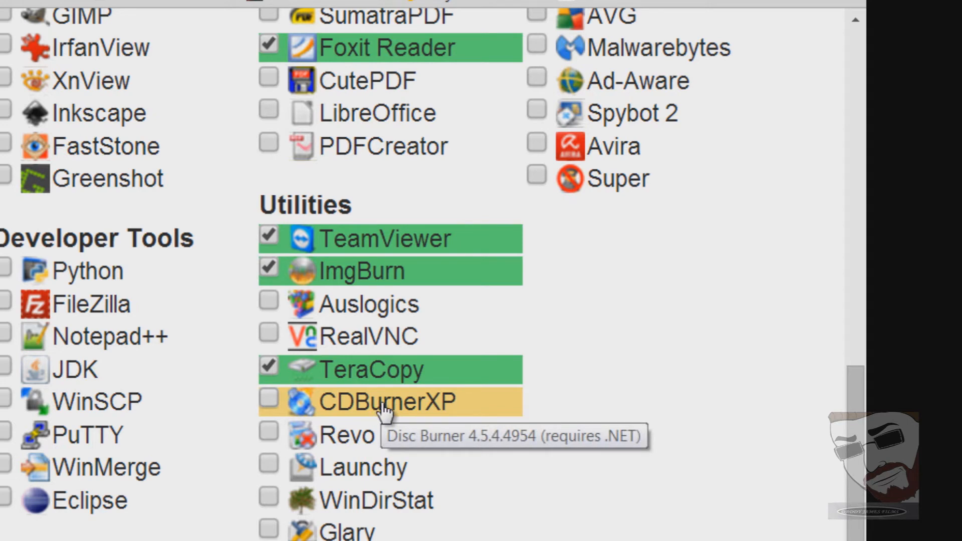
scroll("down", 3)
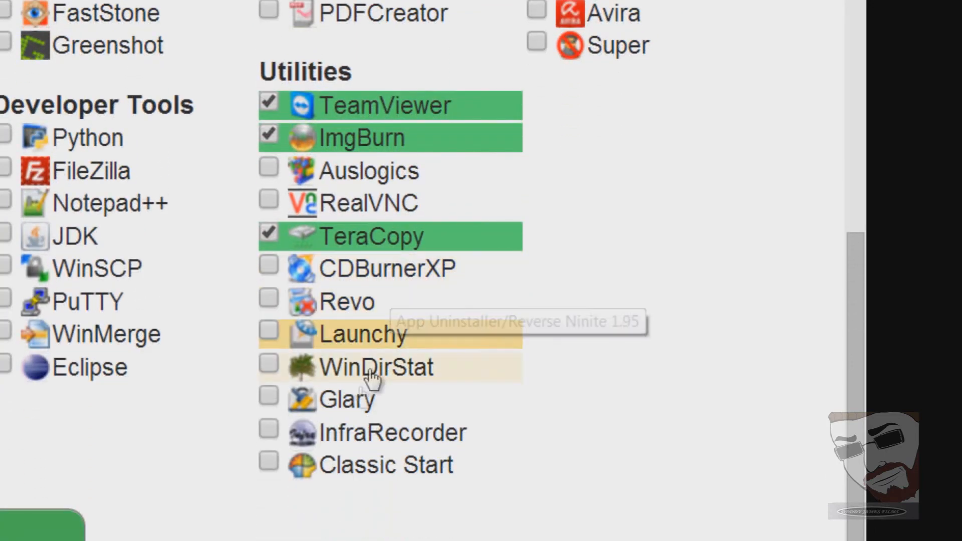
mouse_move(359, 400)
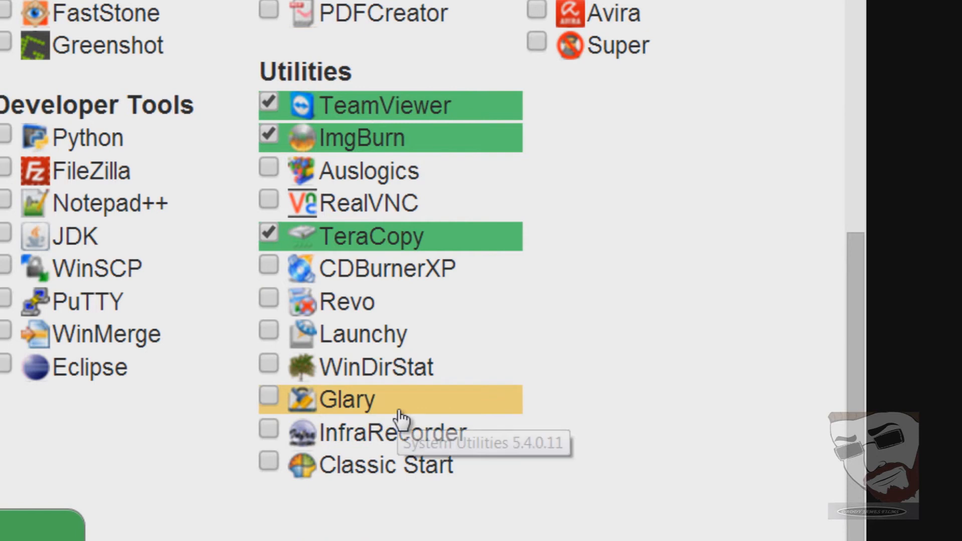
mouse_move(300, 417)
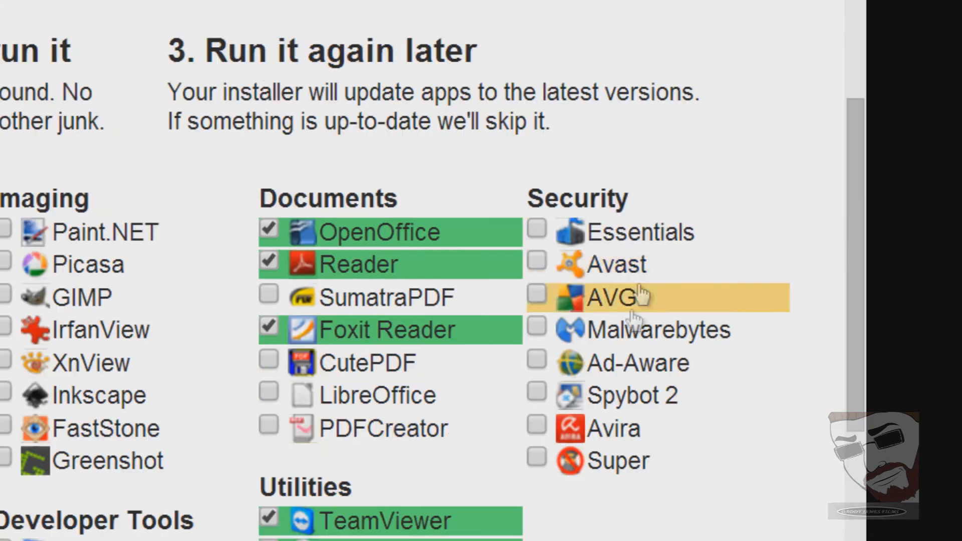
mouse_move(604, 264)
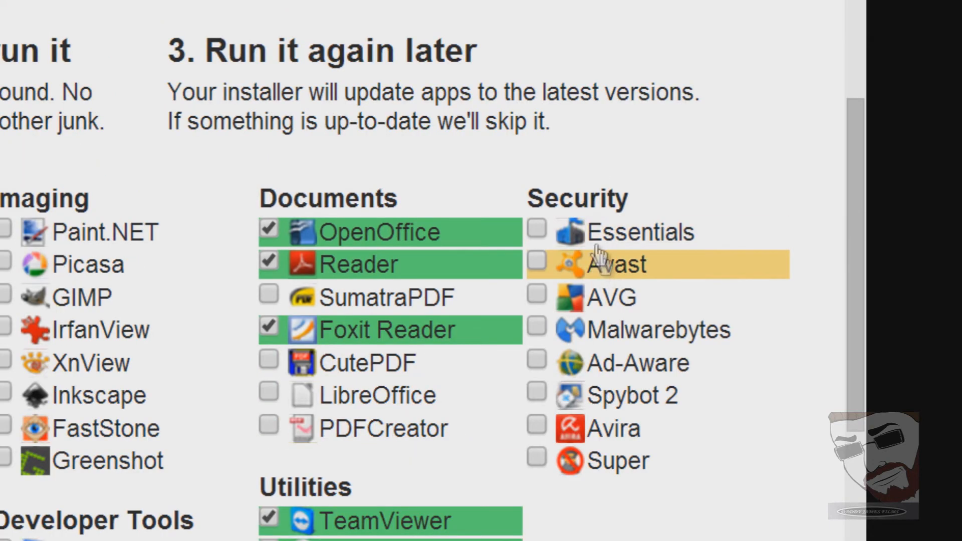
mouse_move(639, 231)
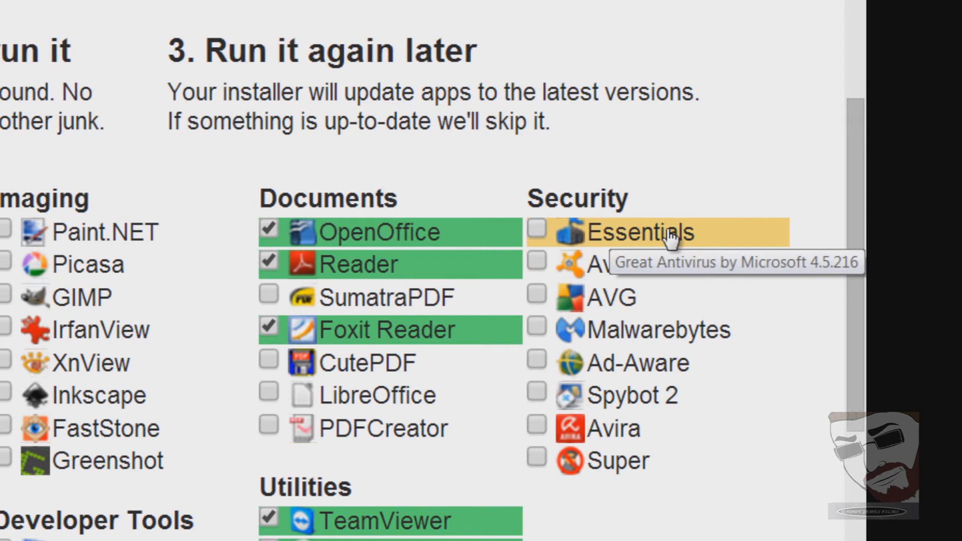
mouse_move(607, 300)
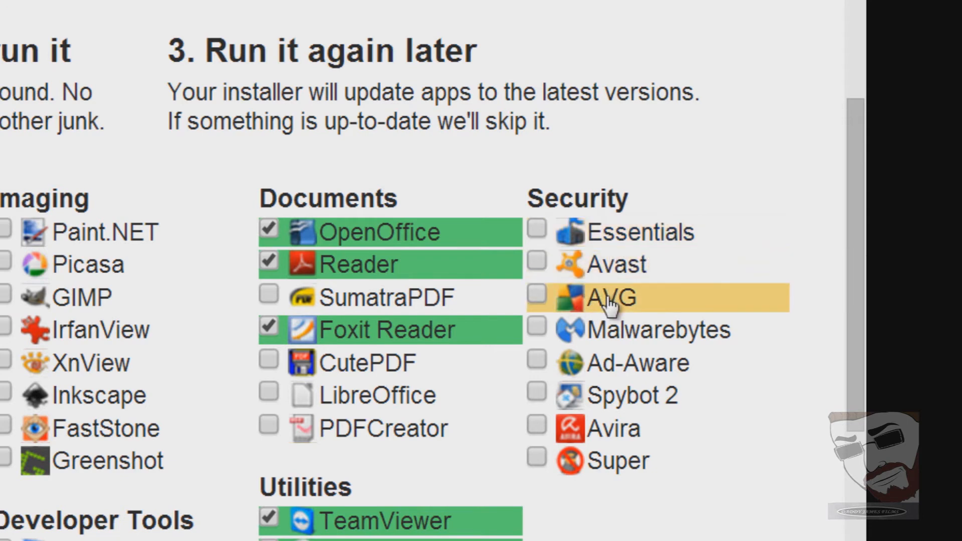
mouse_move(607, 362)
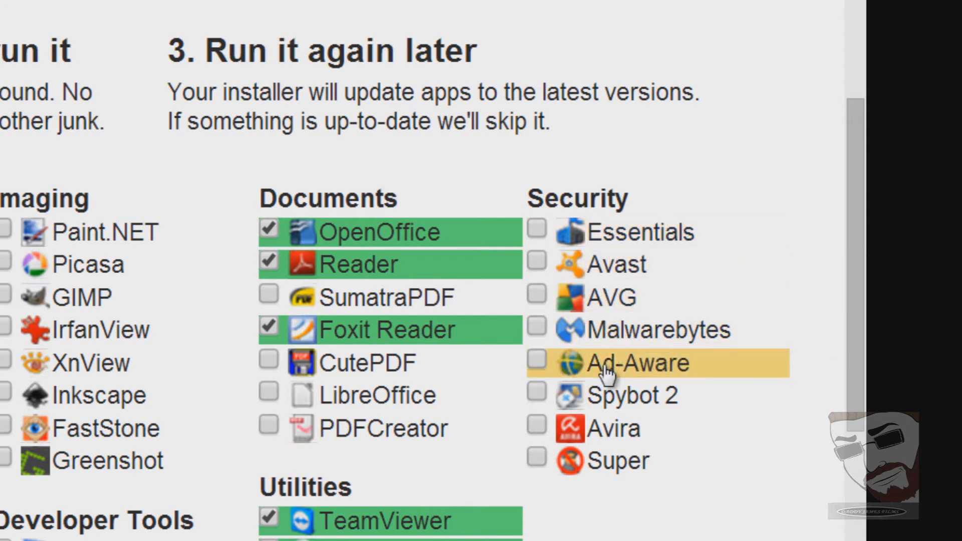
mouse_move(589, 428)
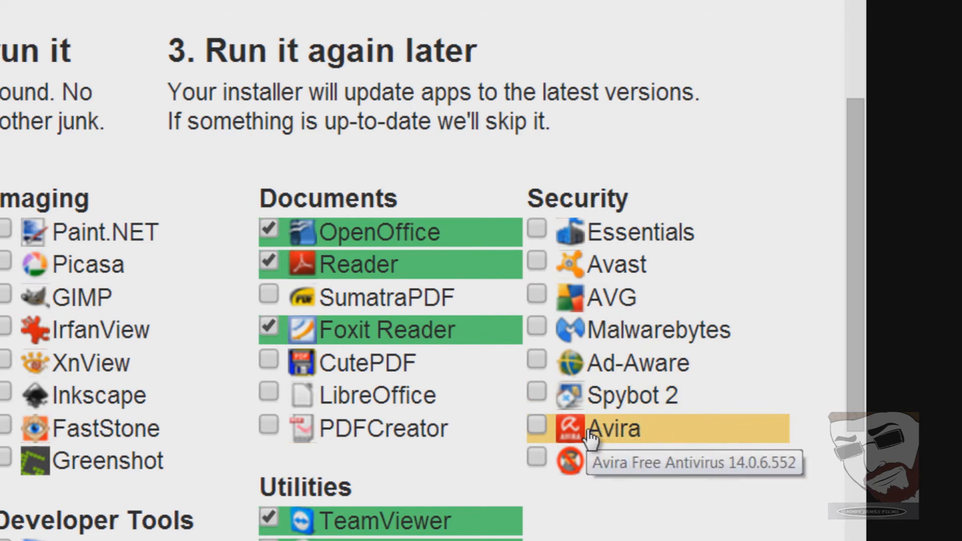
mouse_move(641, 461)
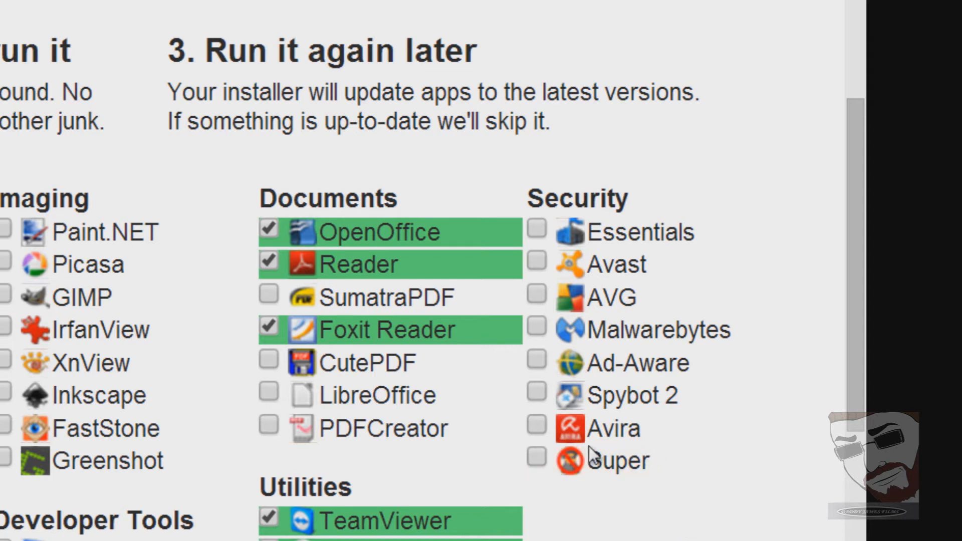
mouse_move(625, 430)
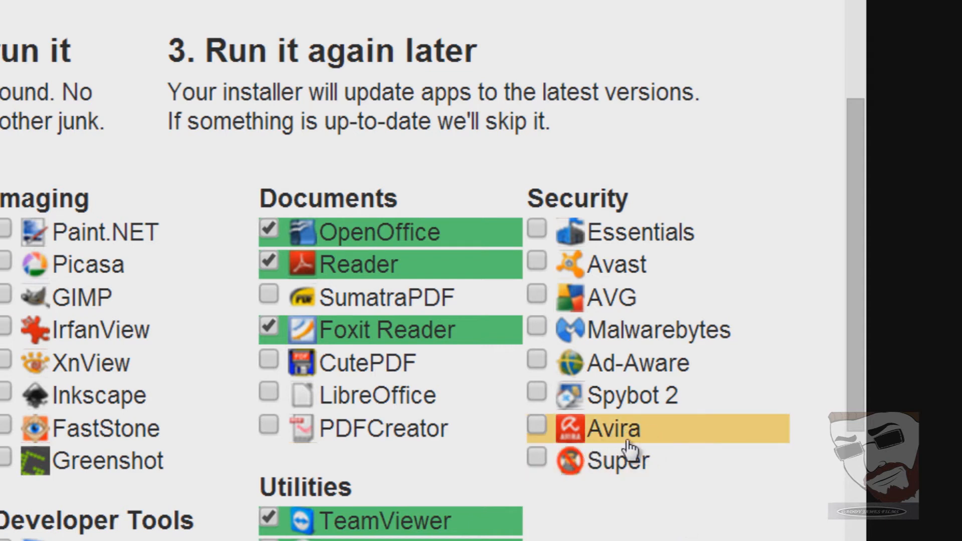
mouse_move(613, 231)
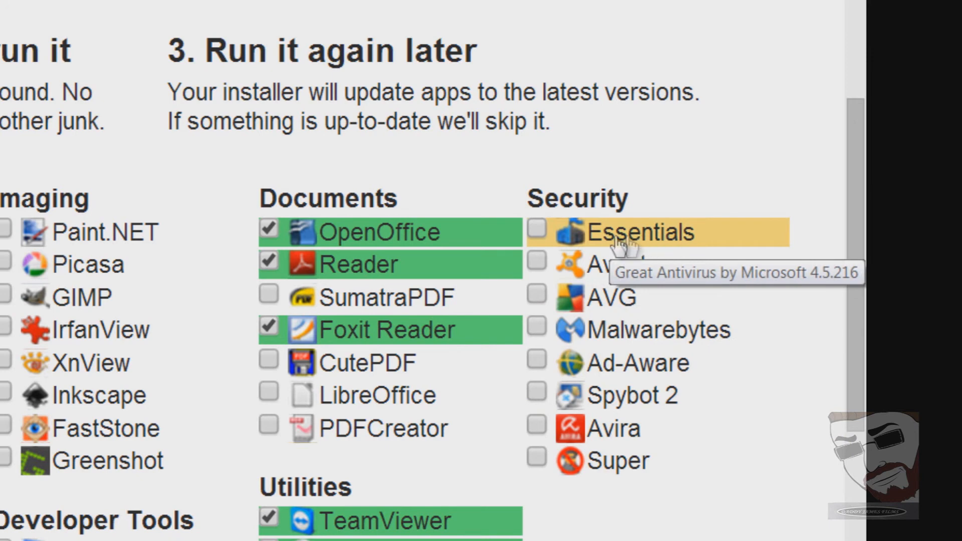
mouse_move(686, 254)
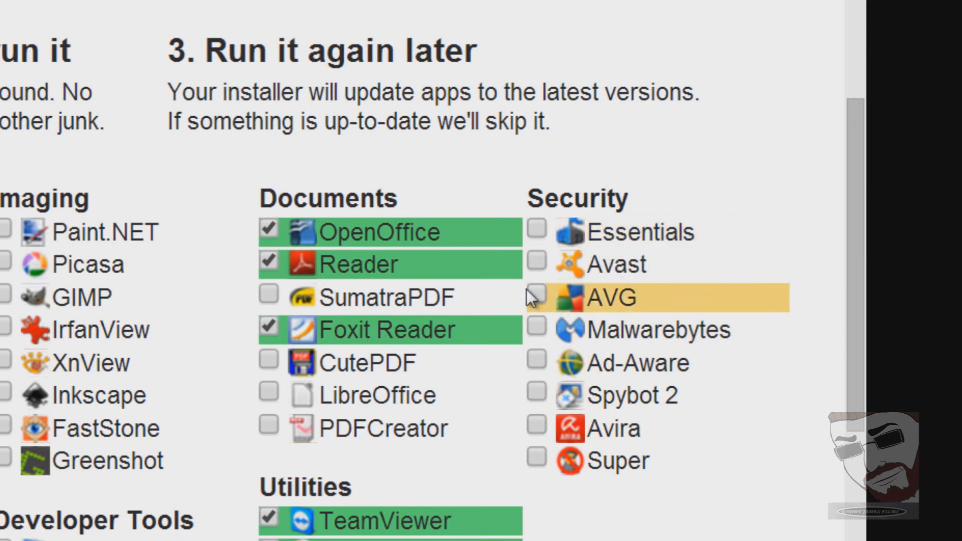
Tick AVG under Security.
left_click(536, 297)
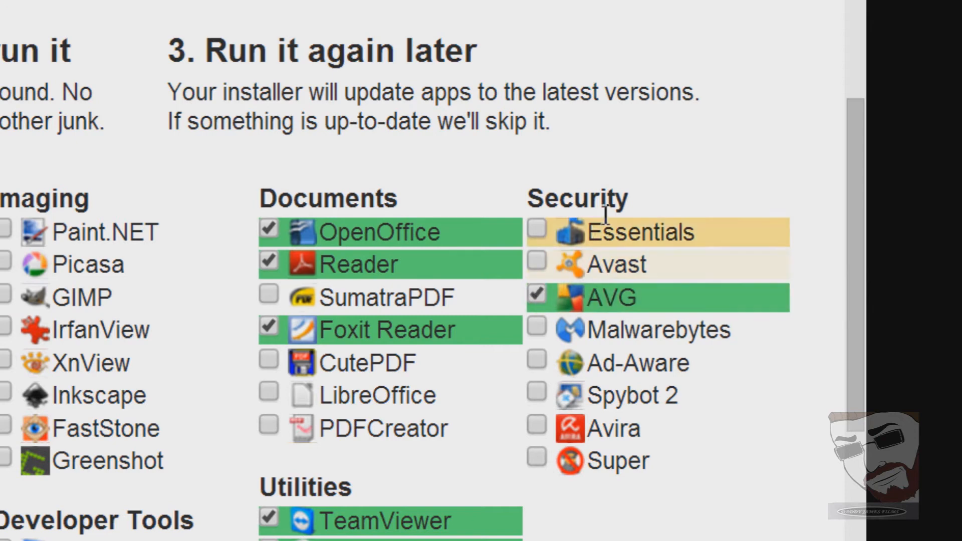
mouse_move(632, 231)
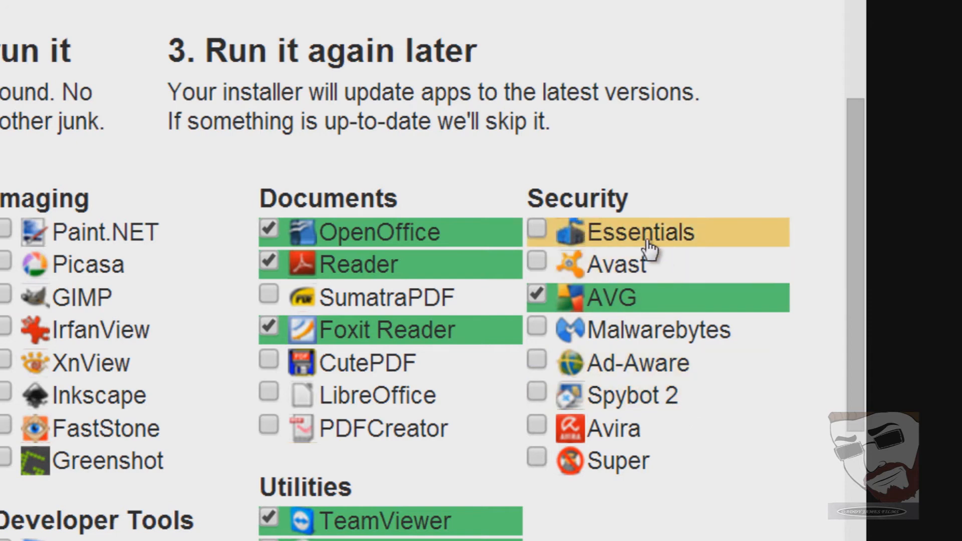
mouse_move(672, 518)
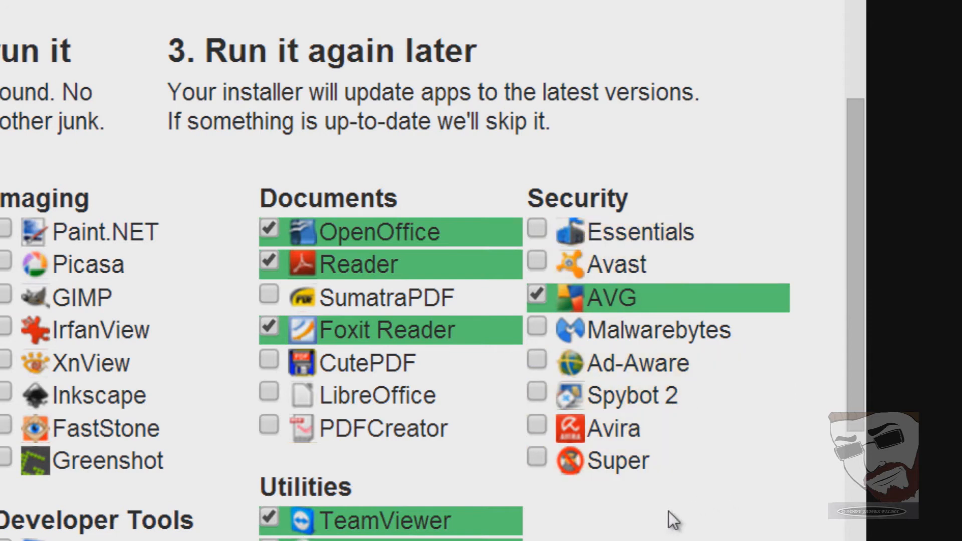
scroll("down", 3)
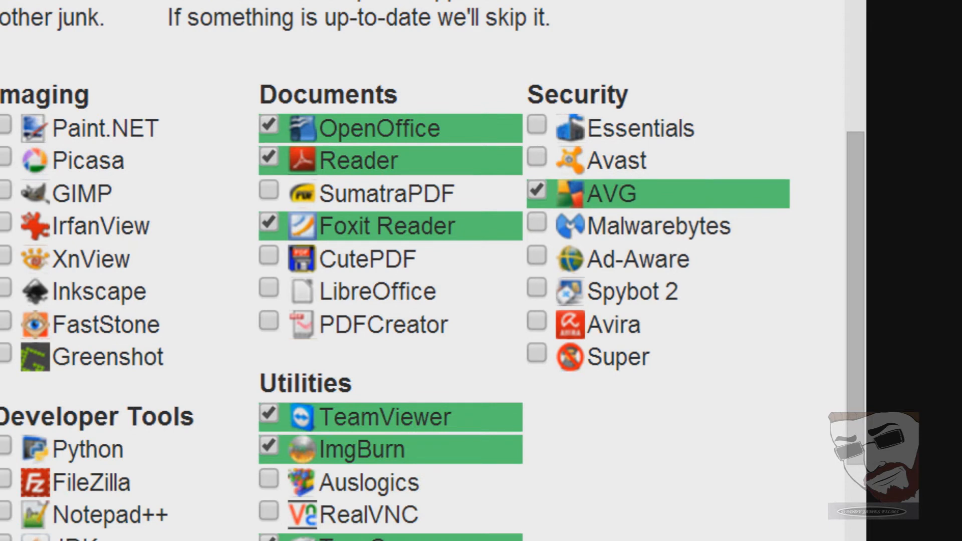
mouse_move(659, 129)
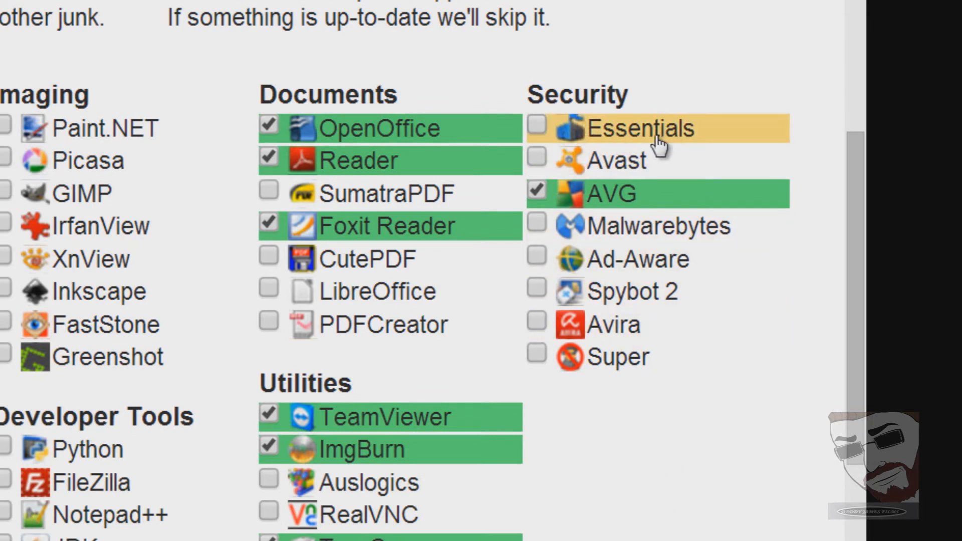
mouse_move(610, 193)
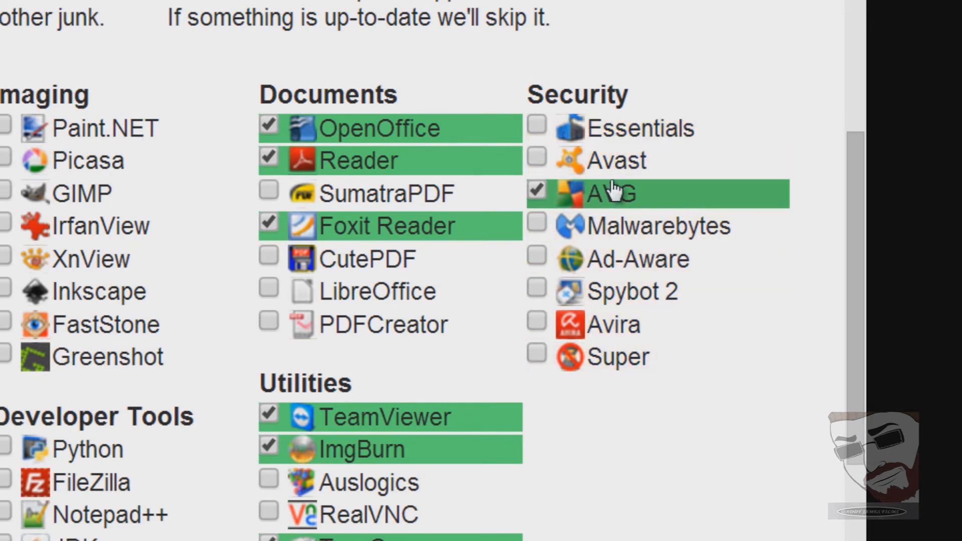
mouse_move(656, 259)
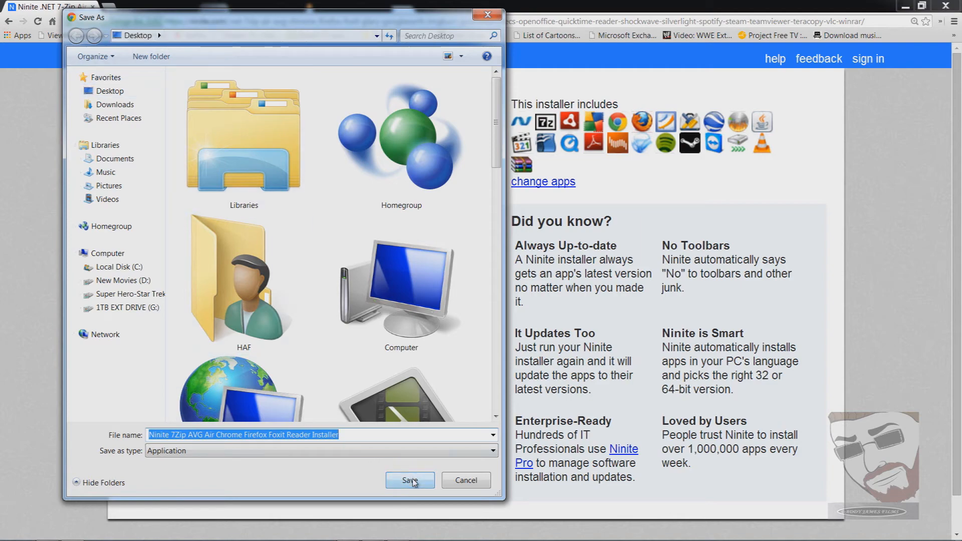
Save the Ninite installer .exe to the Desktop and minimise the browser to show it.
left_click(409, 482)
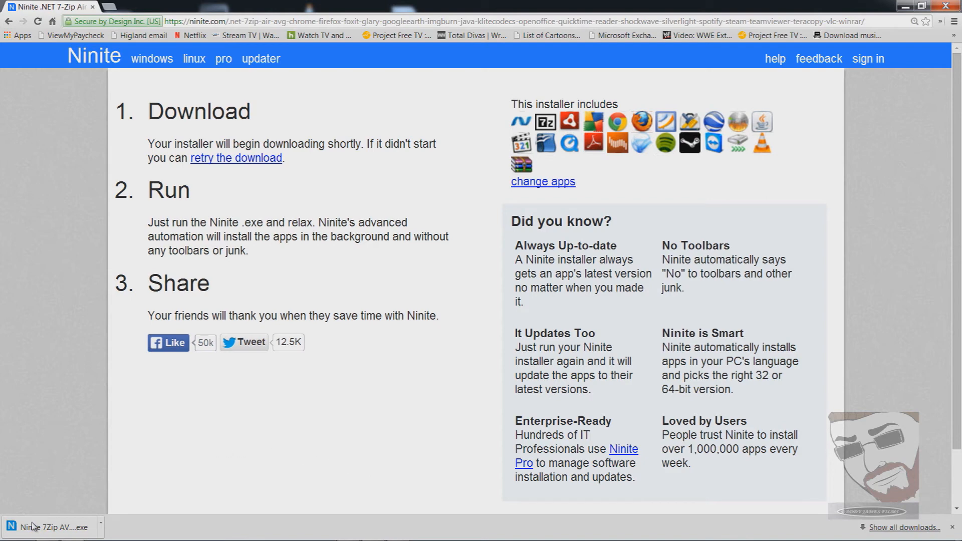
mouse_move(501, 166)
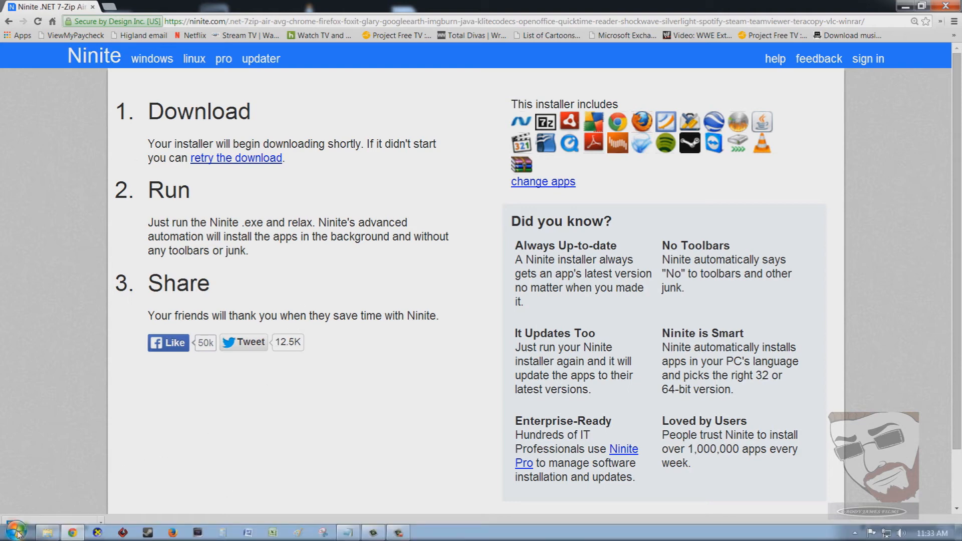
left_click(15, 531)
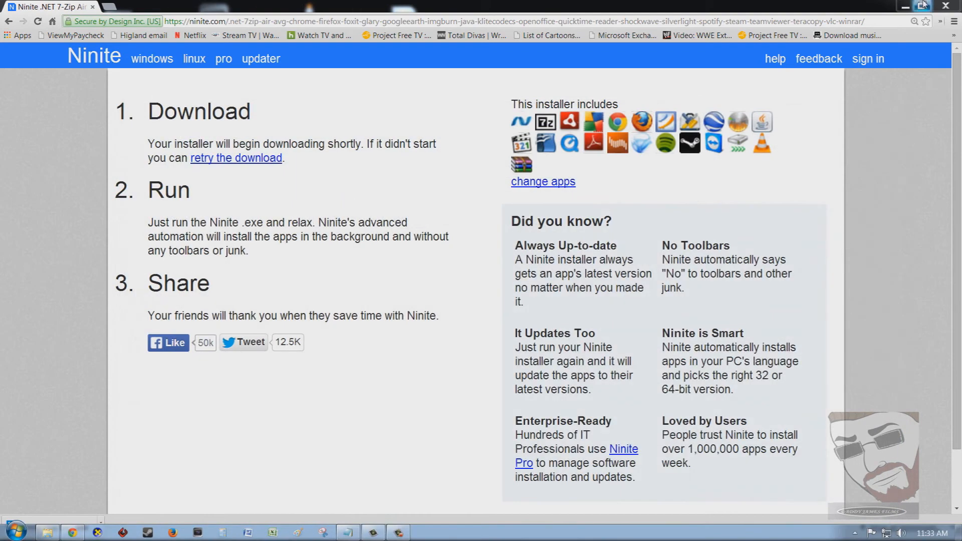
left_click(929, 6)
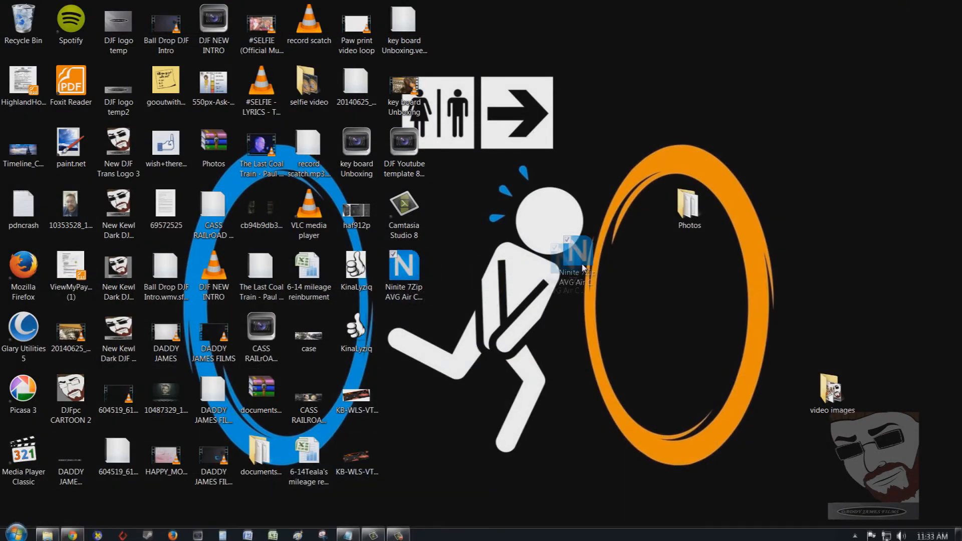
Delete the Ninite installer file from the desktop, confirming it goes to the Recycle Bin.
left_click_drag(573, 258, 546, 288)
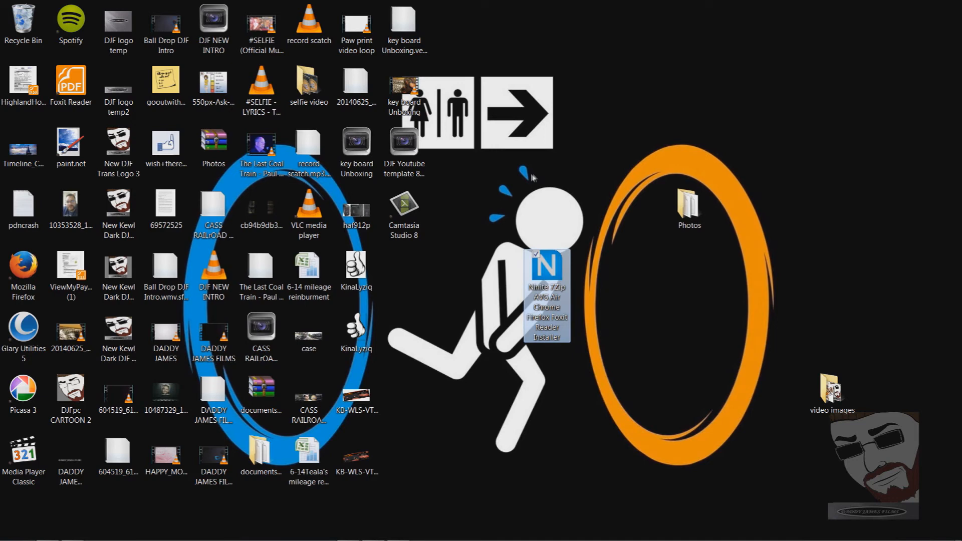
mouse_move(598, 324)
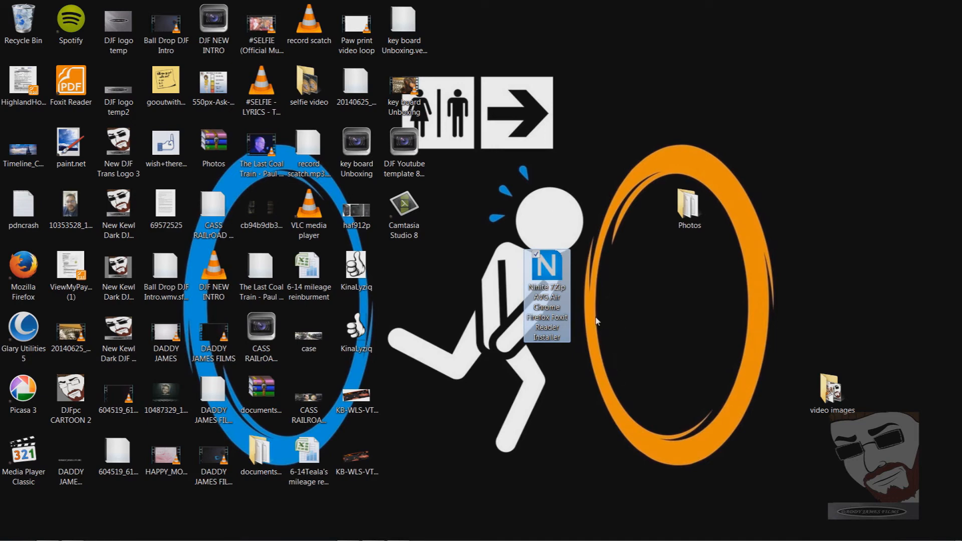
mouse_move(554, 269)
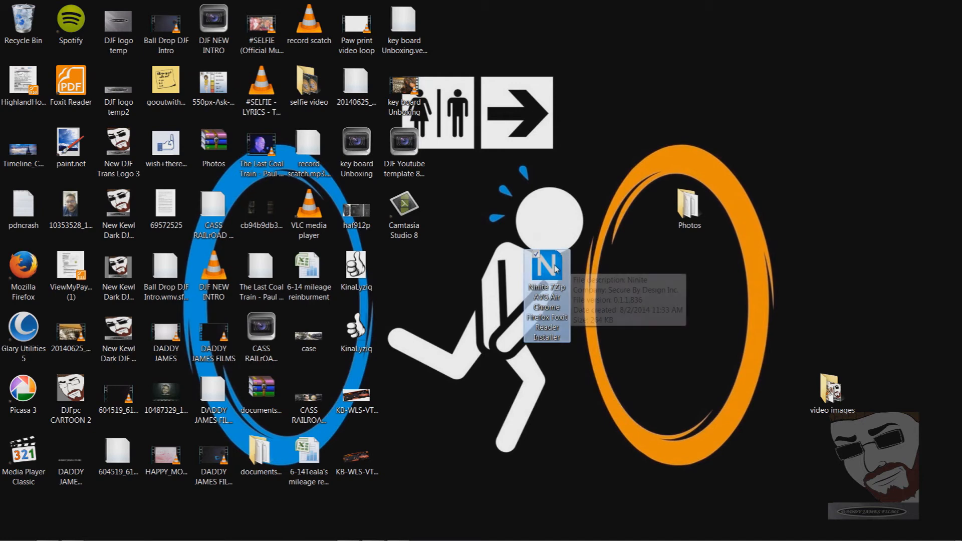
mouse_move(582, 288)
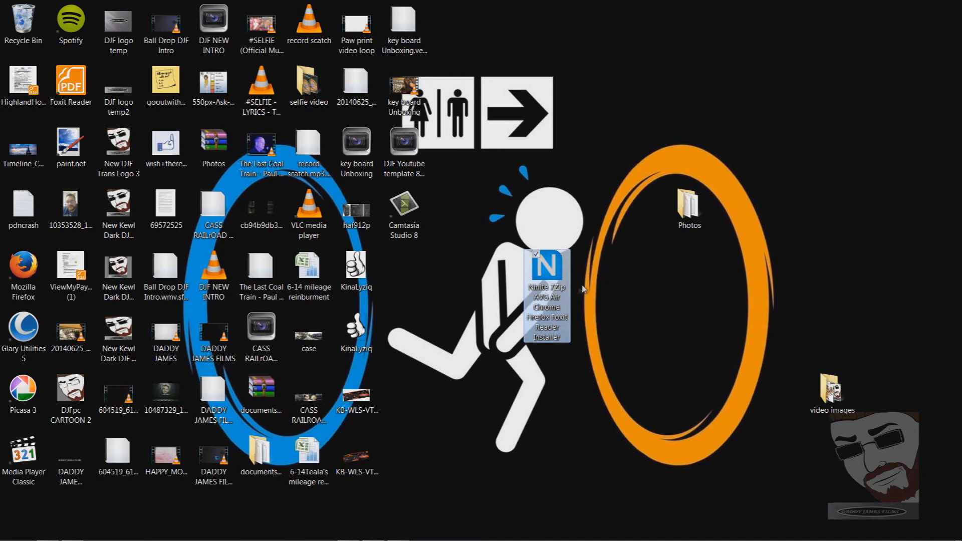
right_click(547, 301)
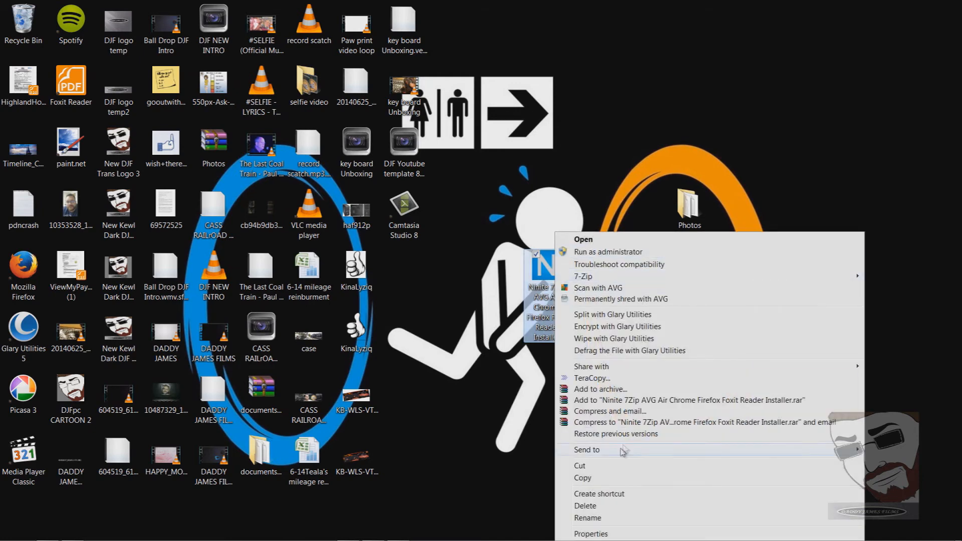
left_click(584, 505)
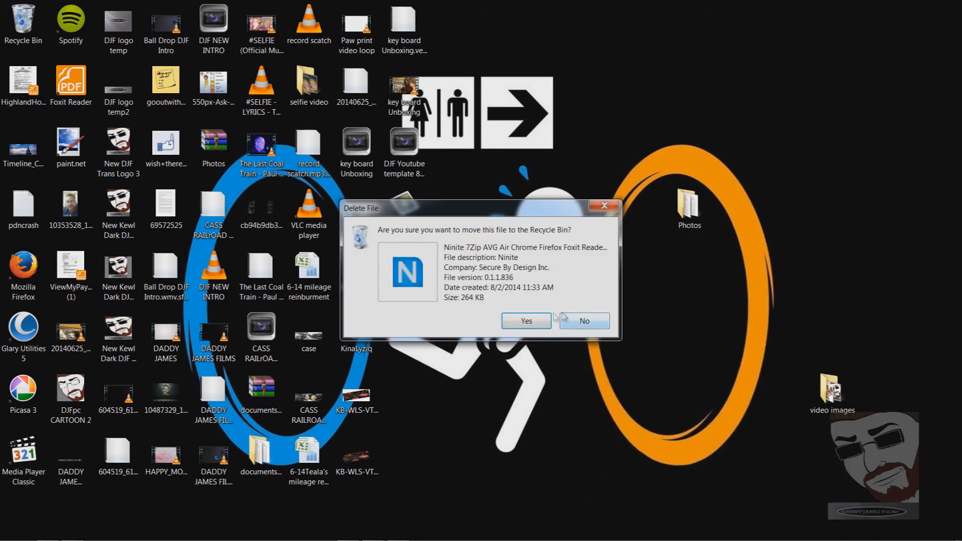
left_click(524, 321)
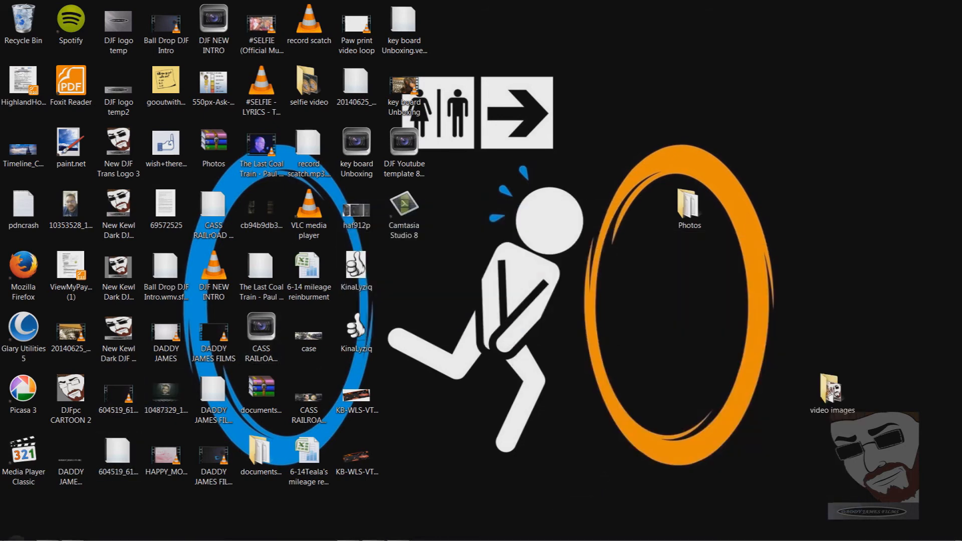
left_click(12, 531)
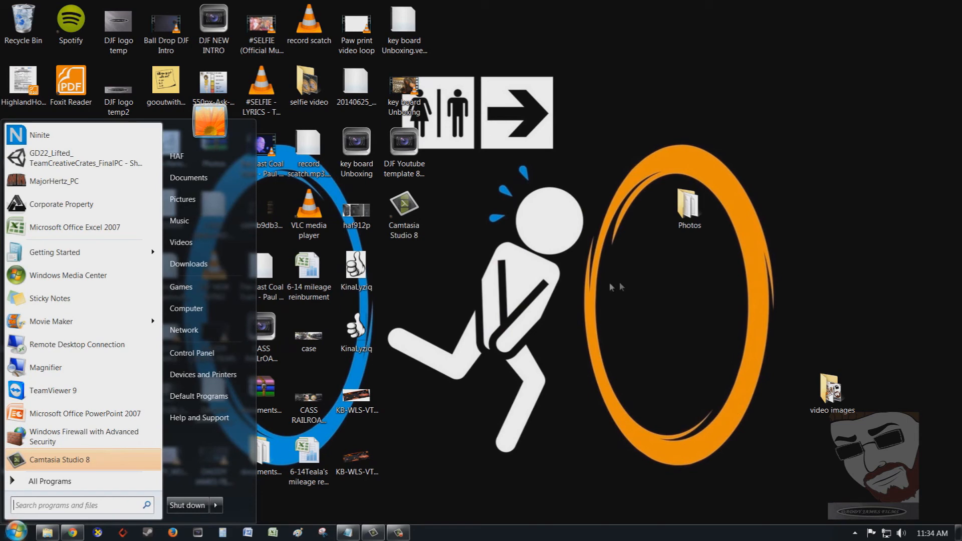
left_click(531, 269)
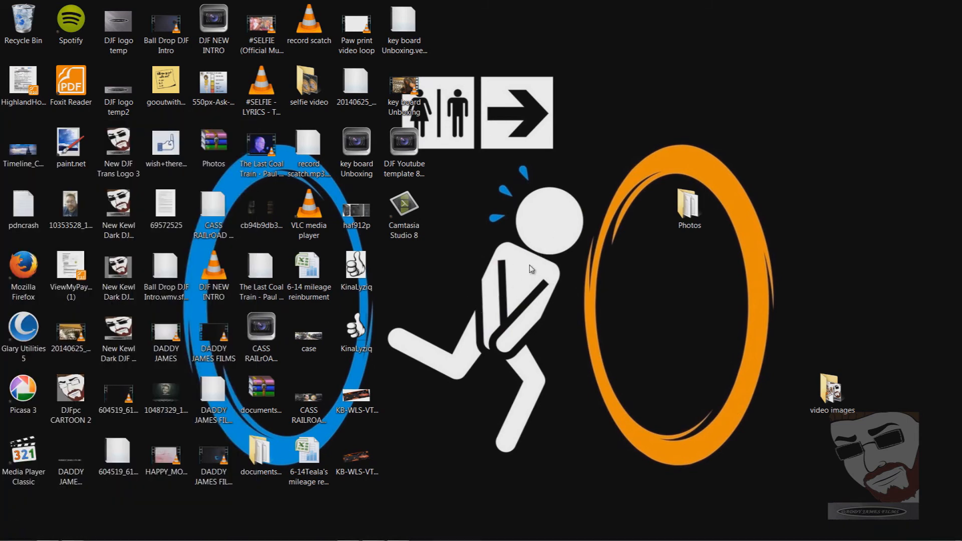
left_click(119, 28)
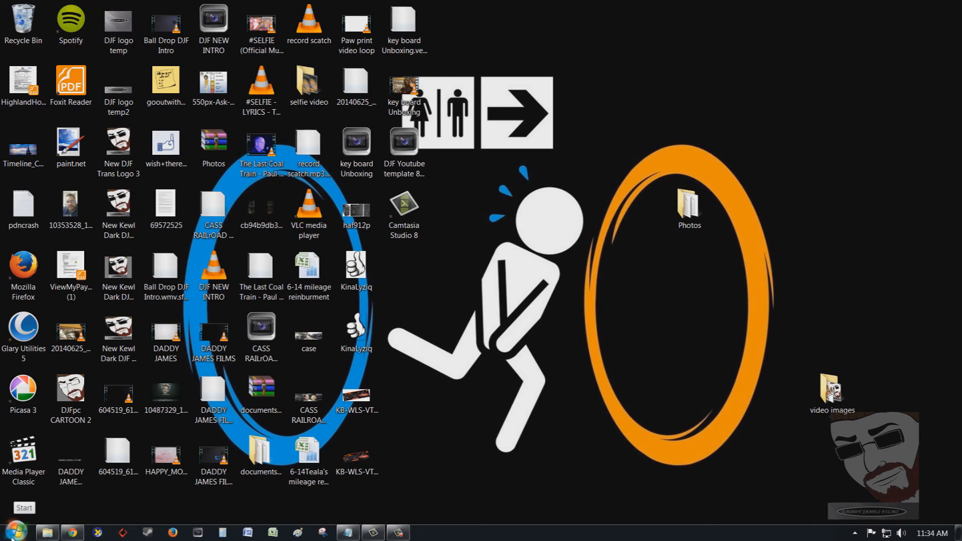
left_click(23, 507)
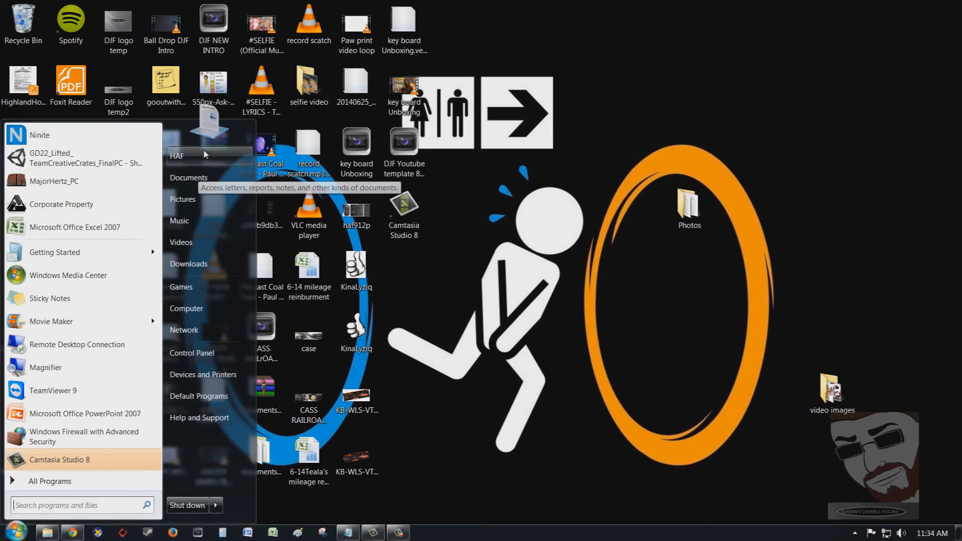
mouse_move(208, 177)
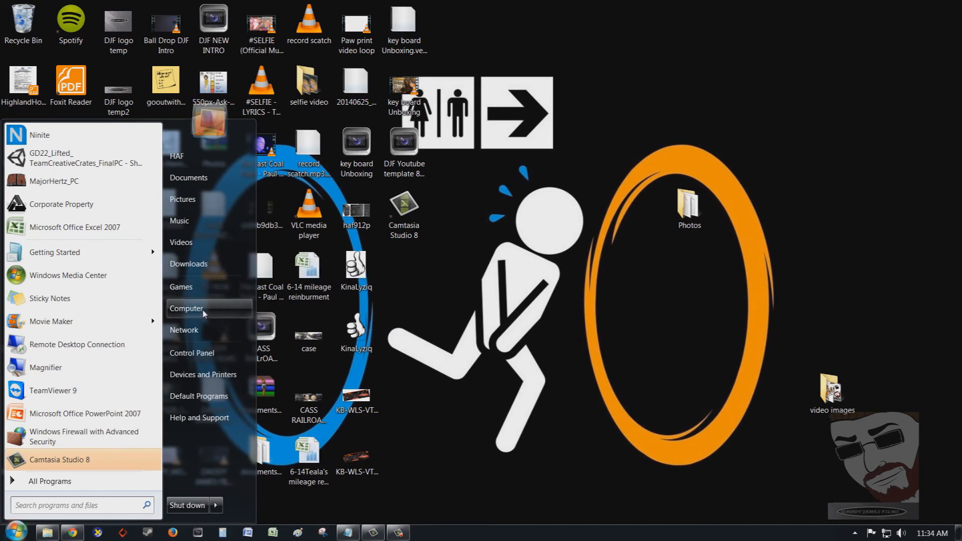
left_click(186, 307)
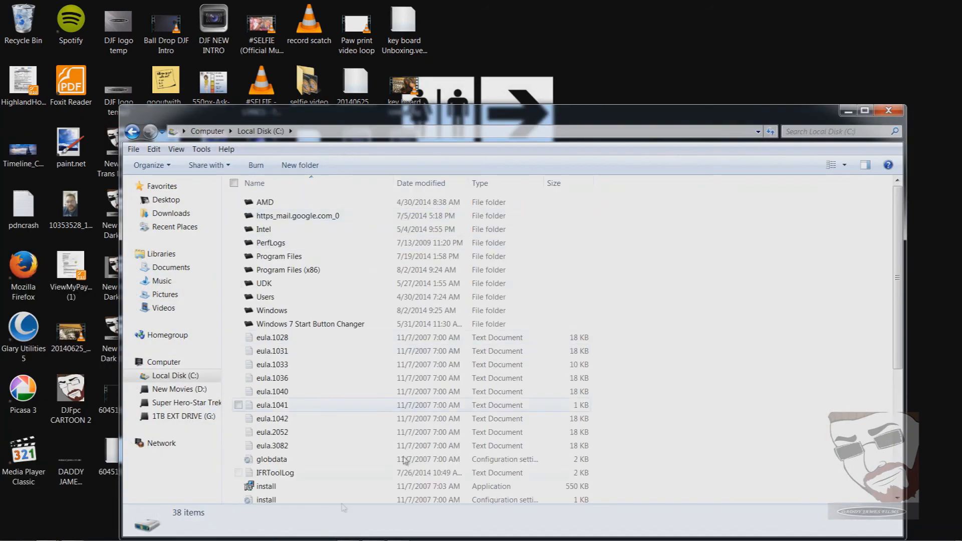
scroll("down", 3)
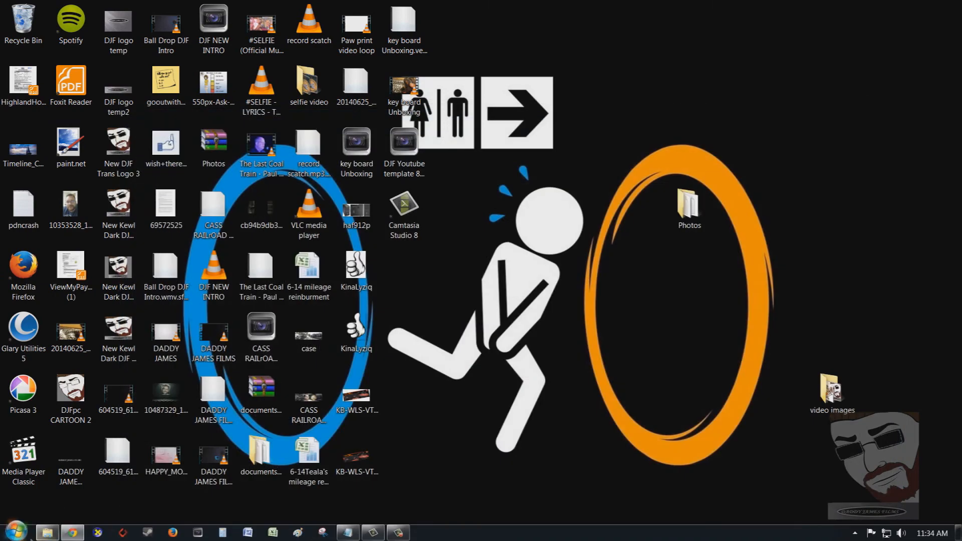
Launch the pinned Ninite installer from Start and review the Finished list of skipped apps.
left_click(16, 529)
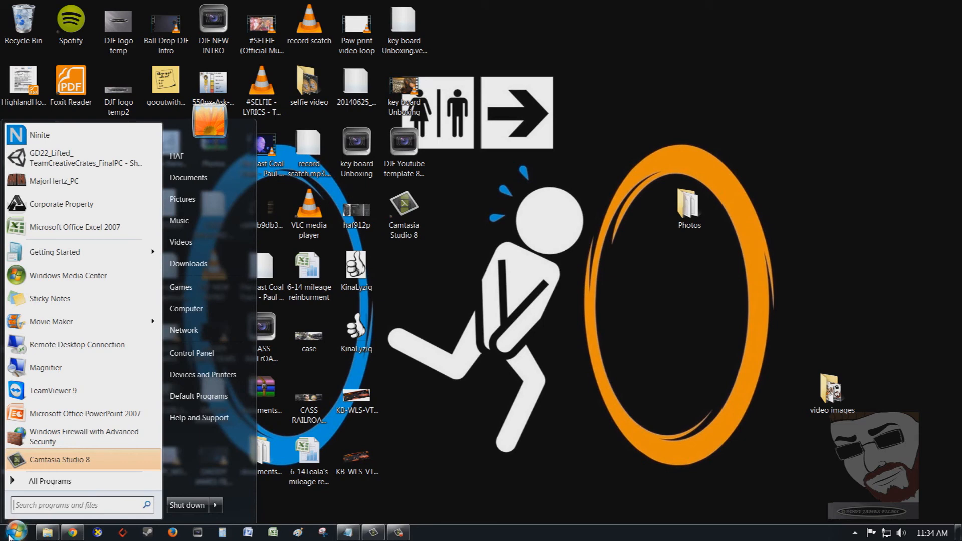
mouse_move(85, 413)
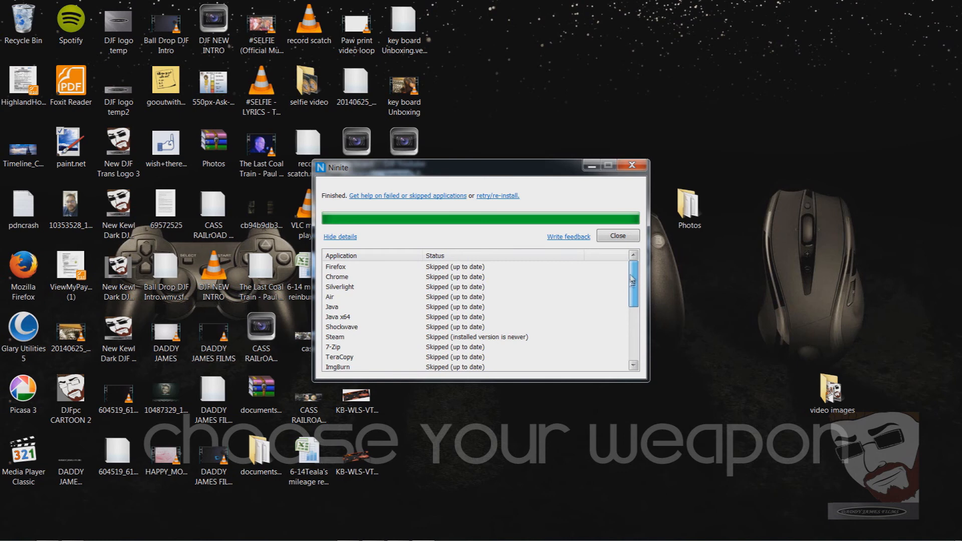
scroll("down", 3)
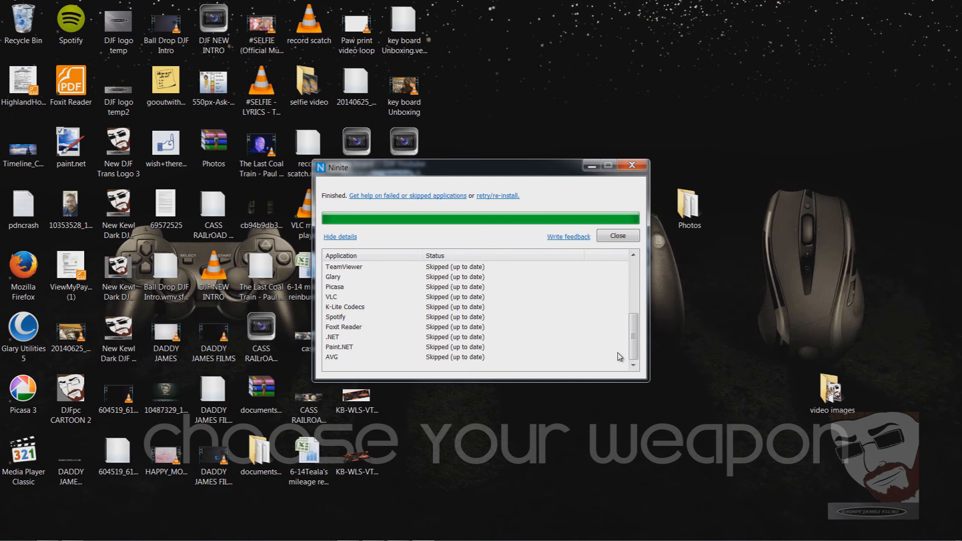
mouse_move(450, 207)
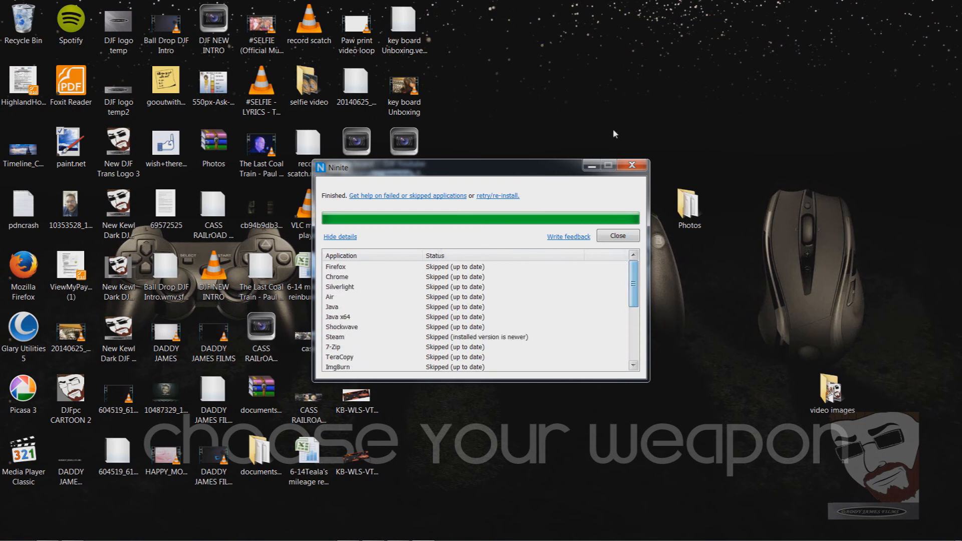
Dismiss the Ninite results, briefly launch Glary Utilities from the desktop, then close it.
left_click(616, 236)
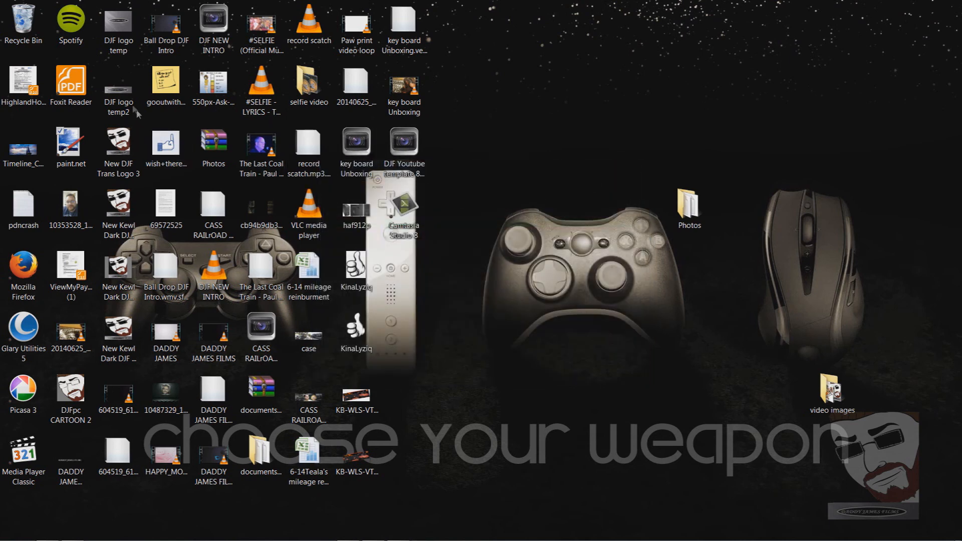
mouse_move(497, 324)
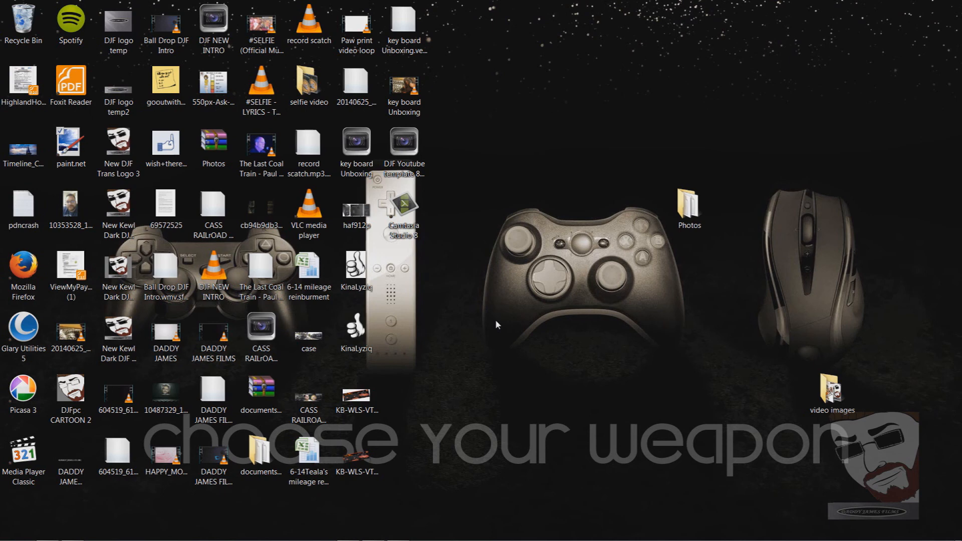
left_click(23, 395)
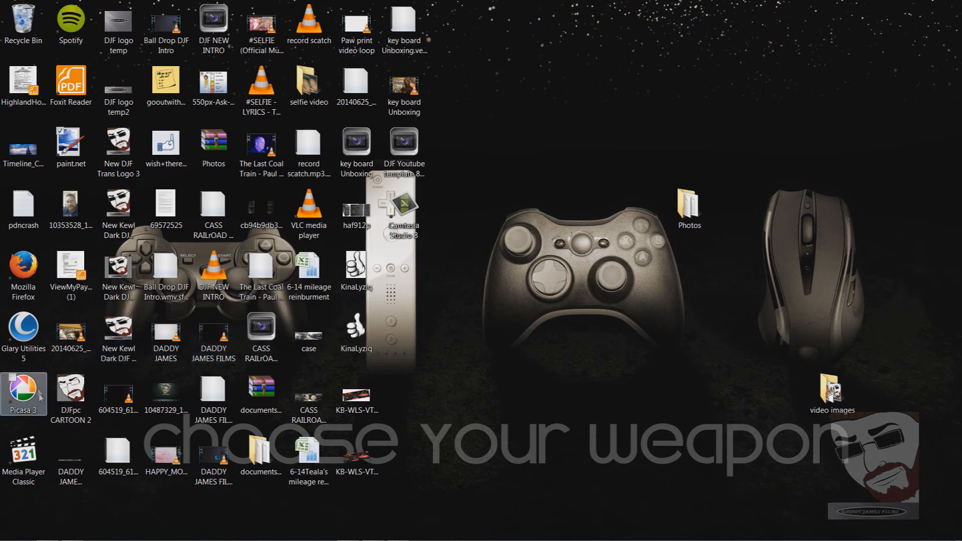
left_click(23, 328)
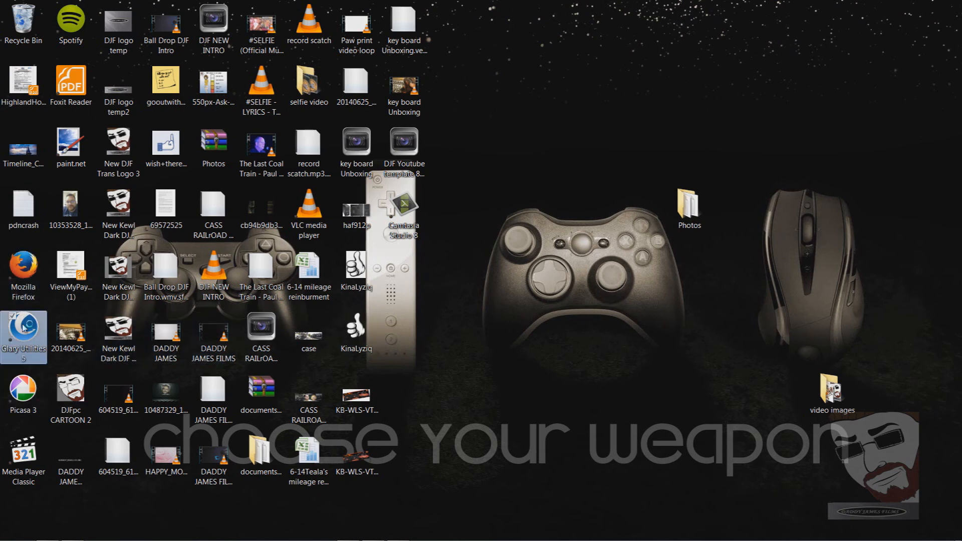
double_click(24, 325)
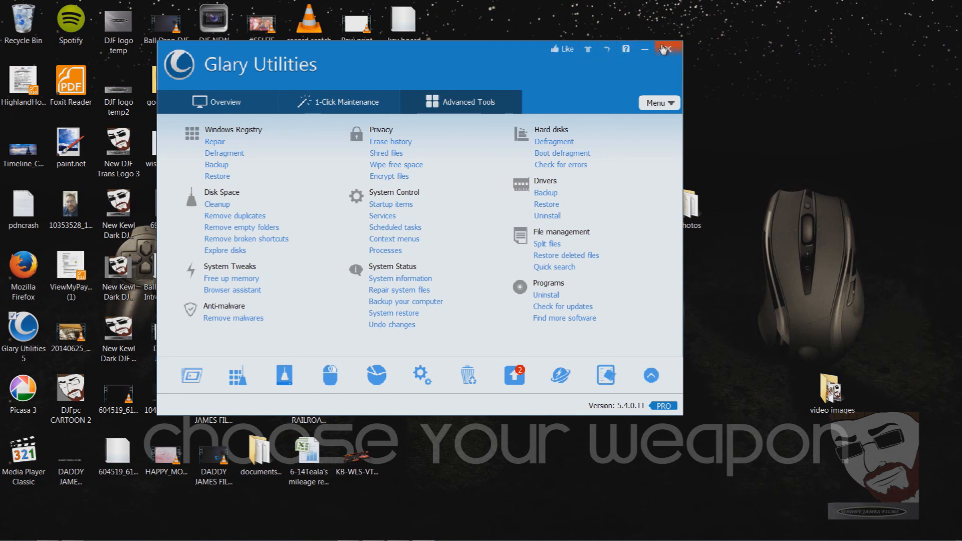
left_click(669, 48)
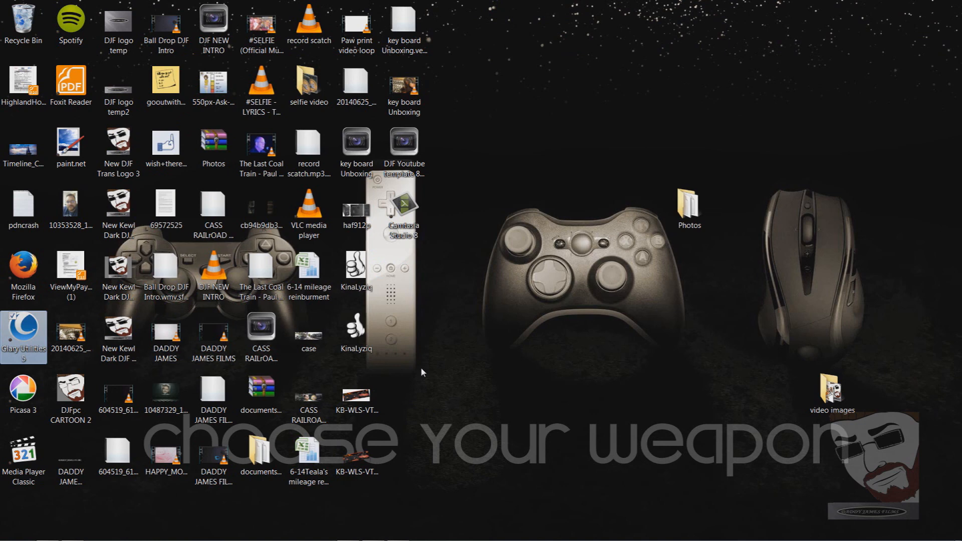